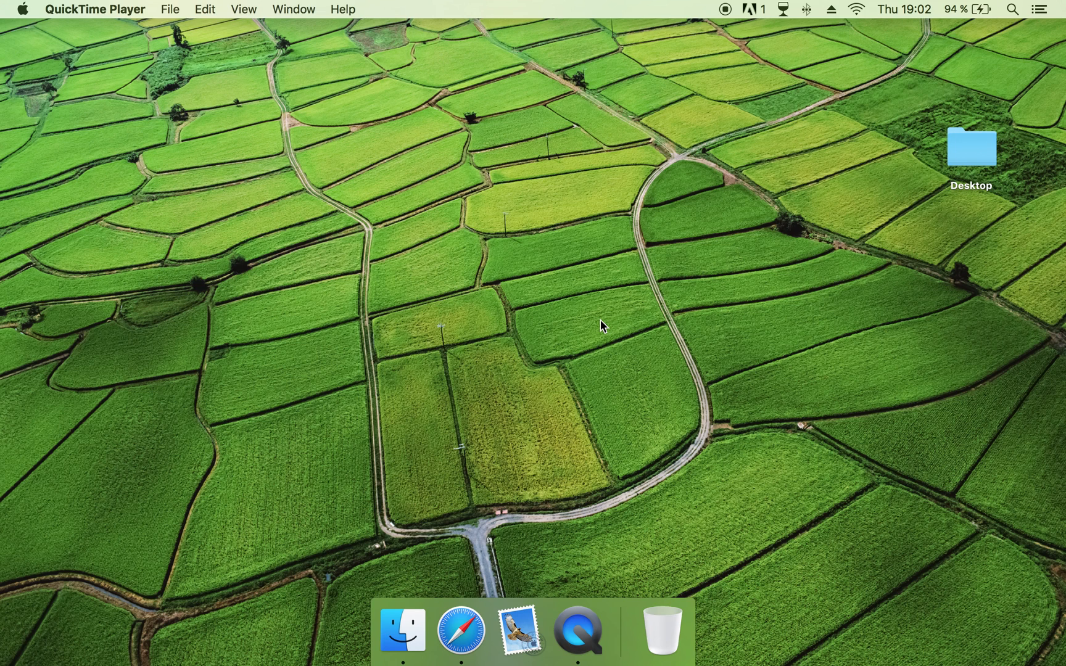
mouse_move(462, 629)
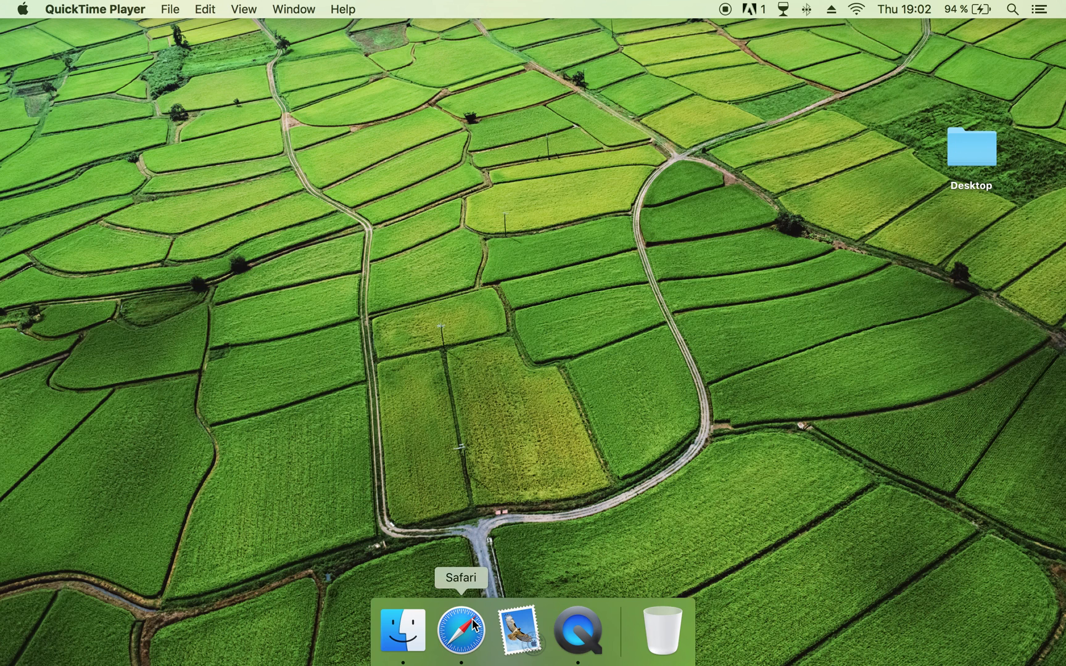
Launch Safari from the Dock and search Google for 'winebottler' via the suggestion
click(461, 629)
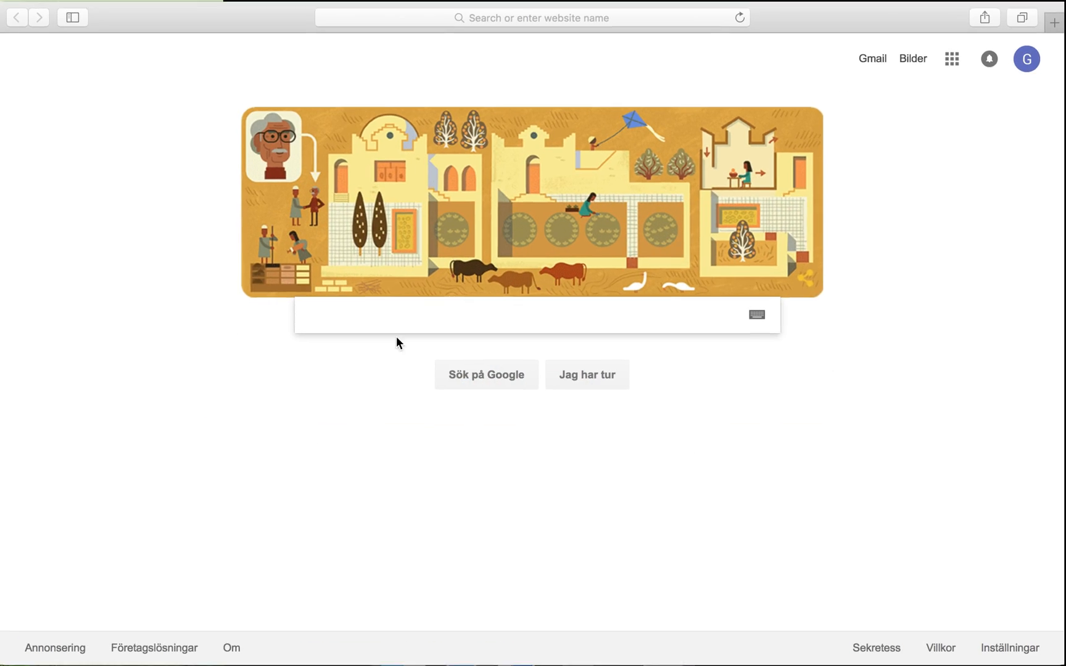
text(win)
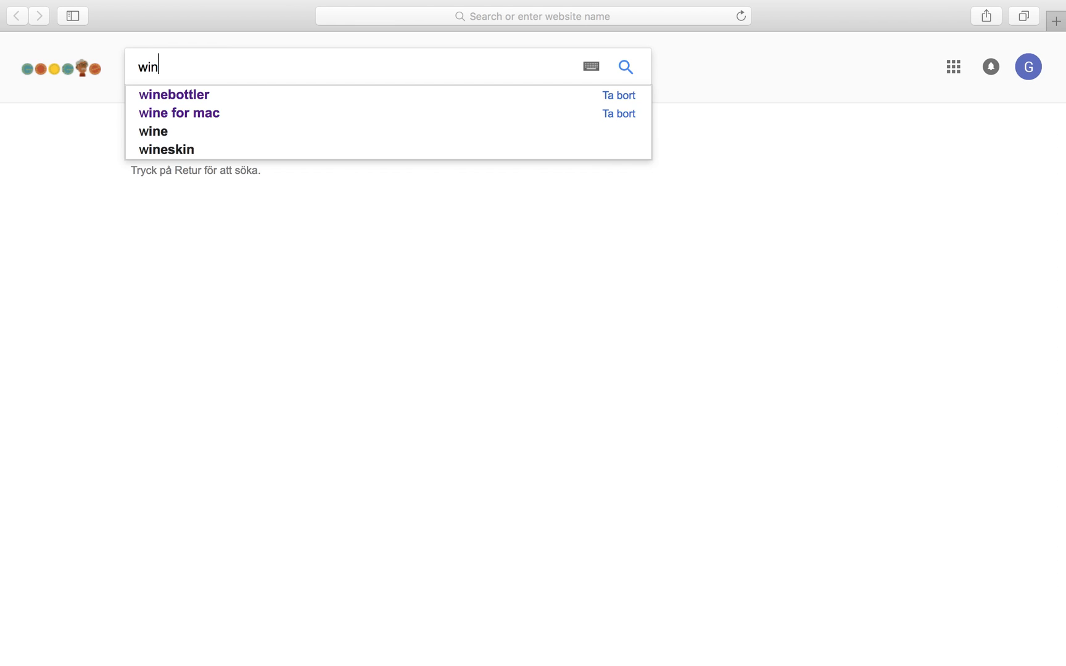
click(174, 95)
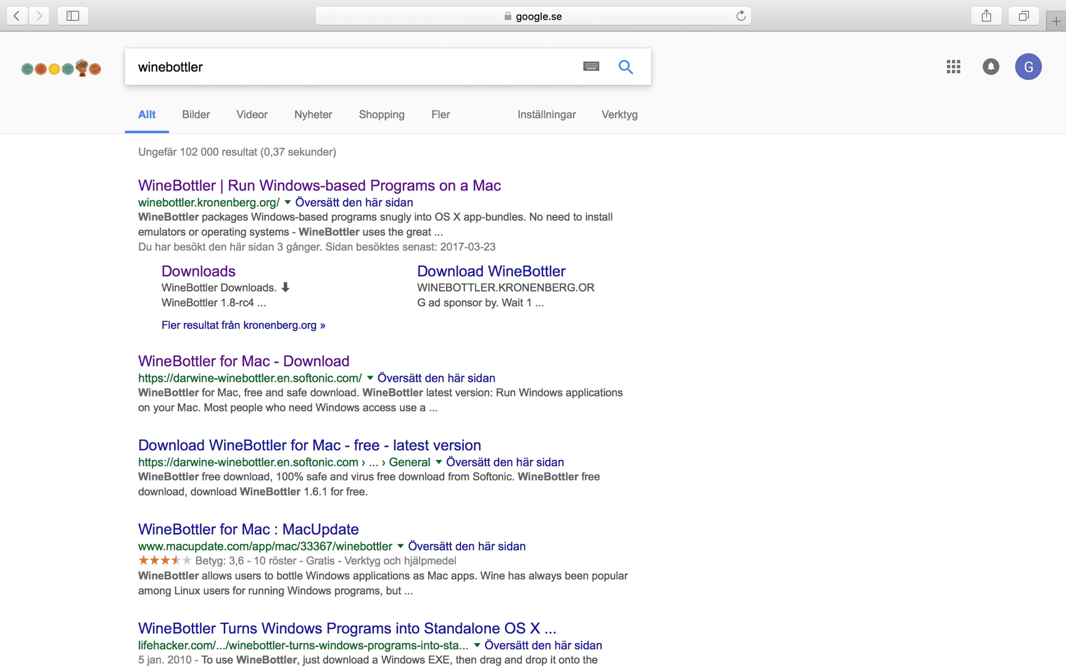
mouse_move(255, 194)
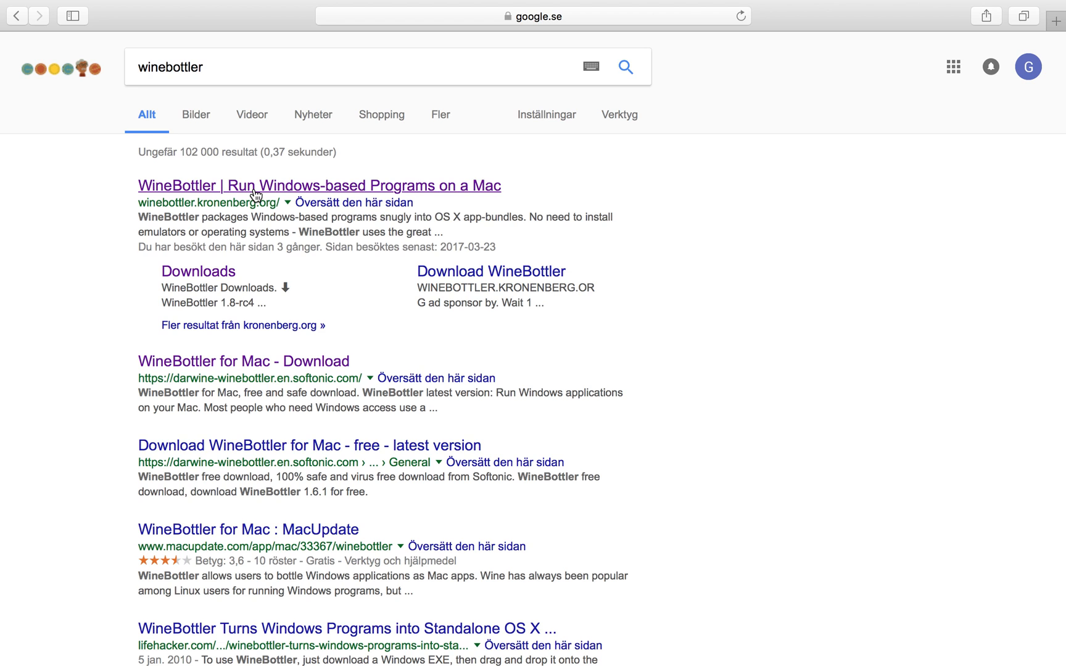
Follow the winebottler.kronenberg.org result to the official WineBottler website
click(318, 185)
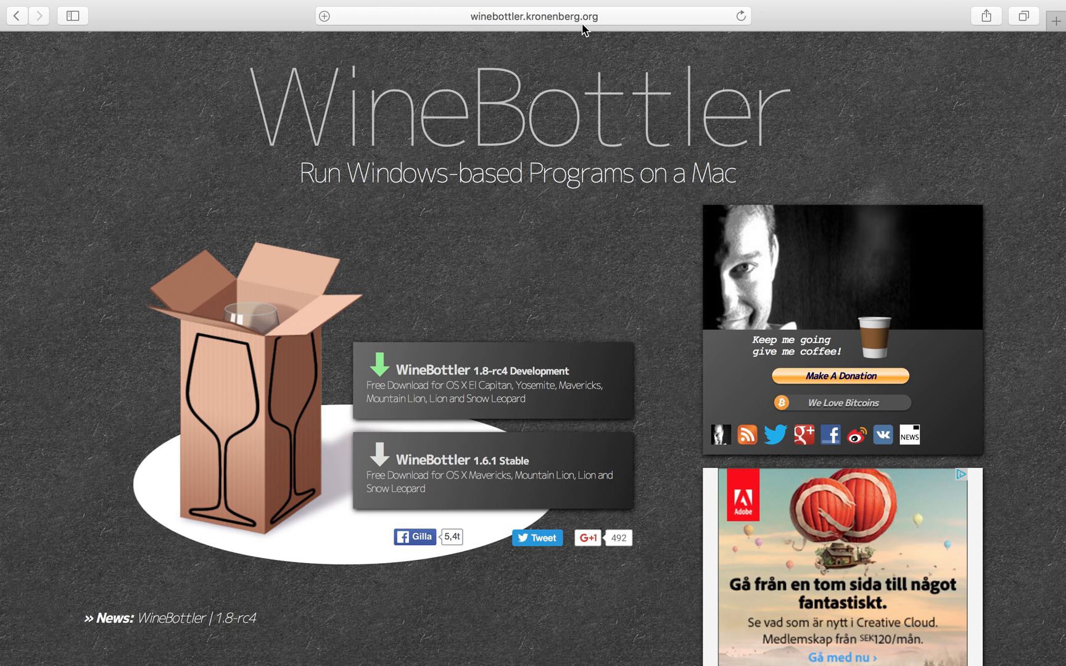
mouse_move(556, 85)
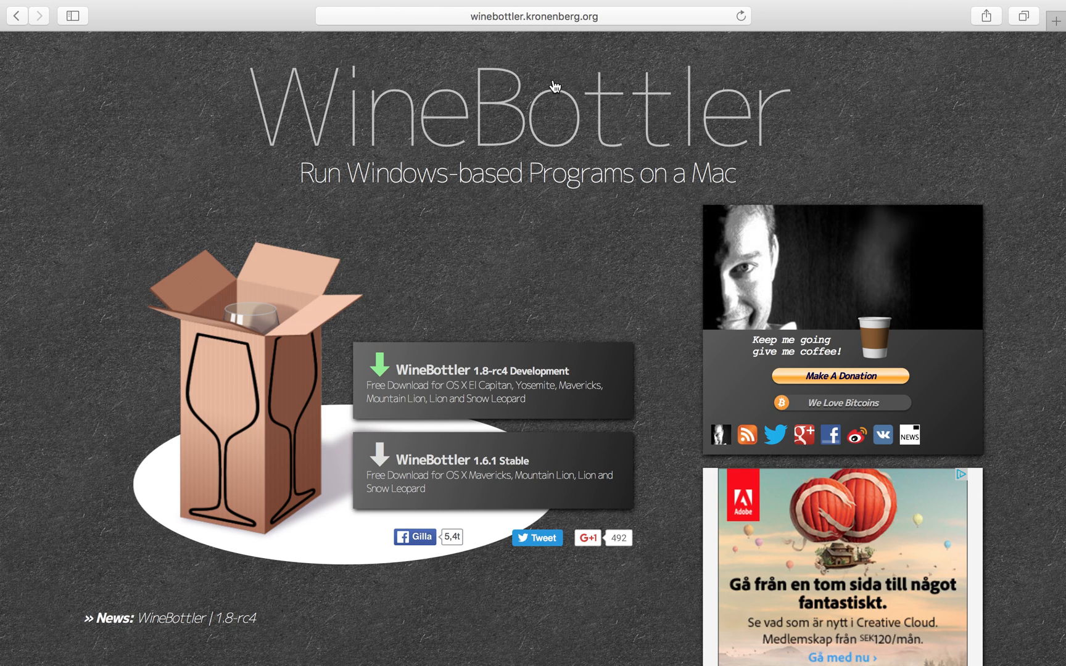
mouse_move(491, 310)
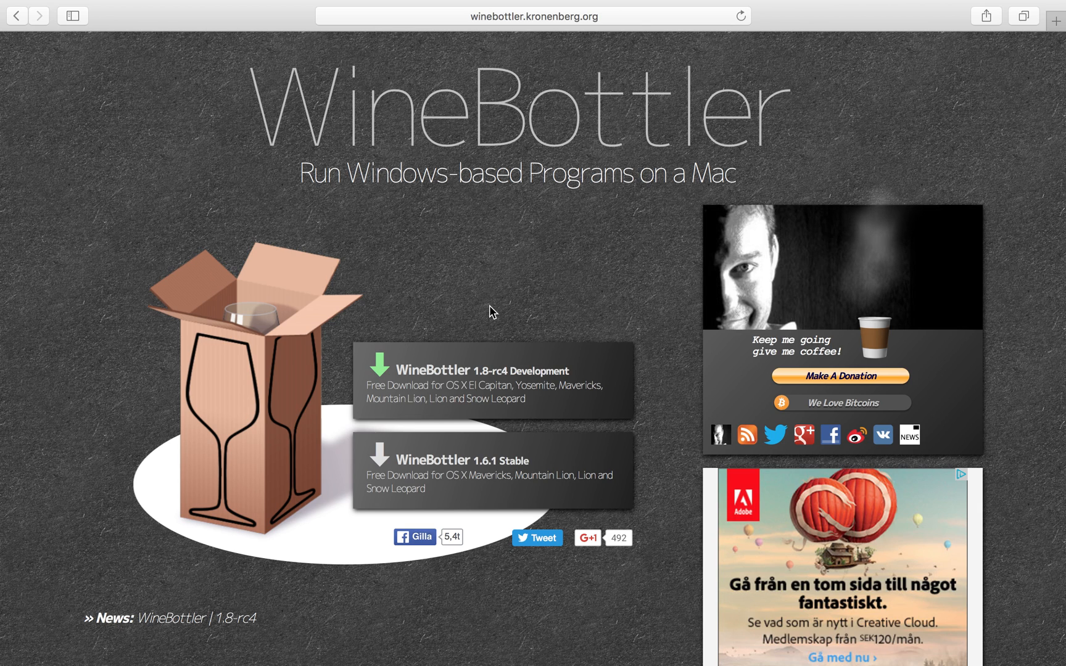
mouse_move(360, 422)
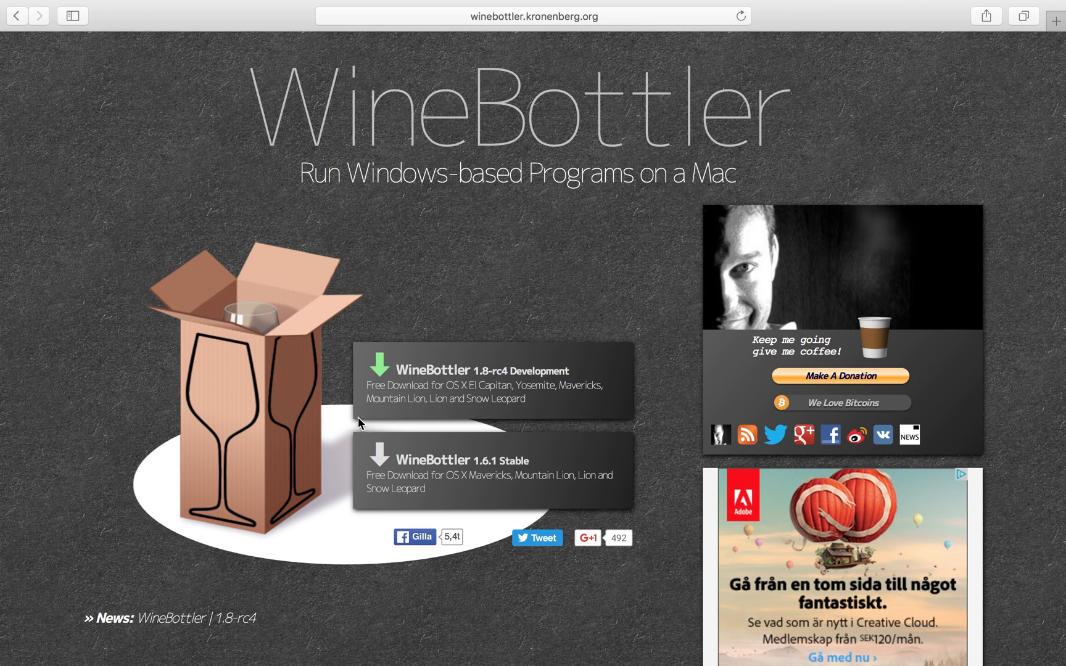
mouse_move(523, 384)
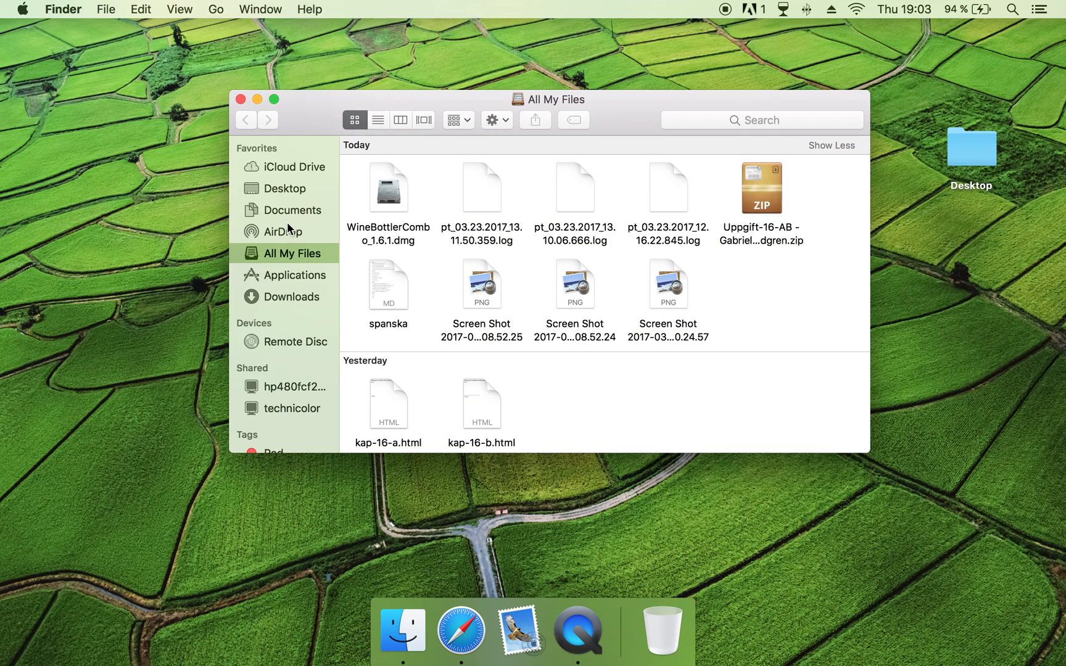
Mount WineBottlerCombo_1.6.1.dmg from Downloads, then close the Downloads and Combo windows
click(291, 296)
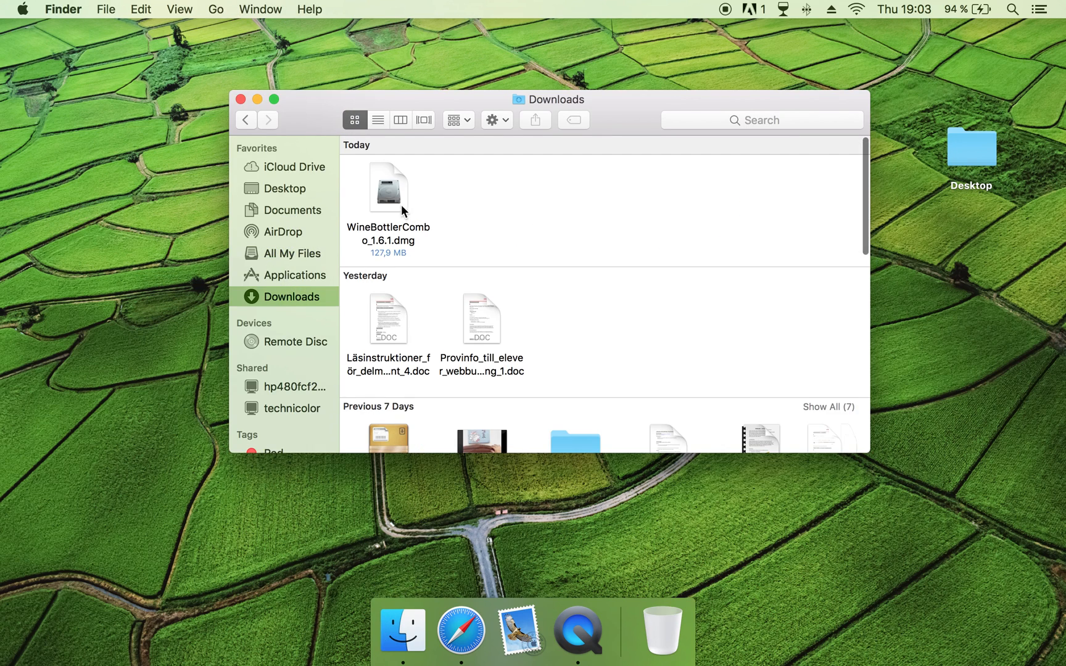
double_click(388, 189)
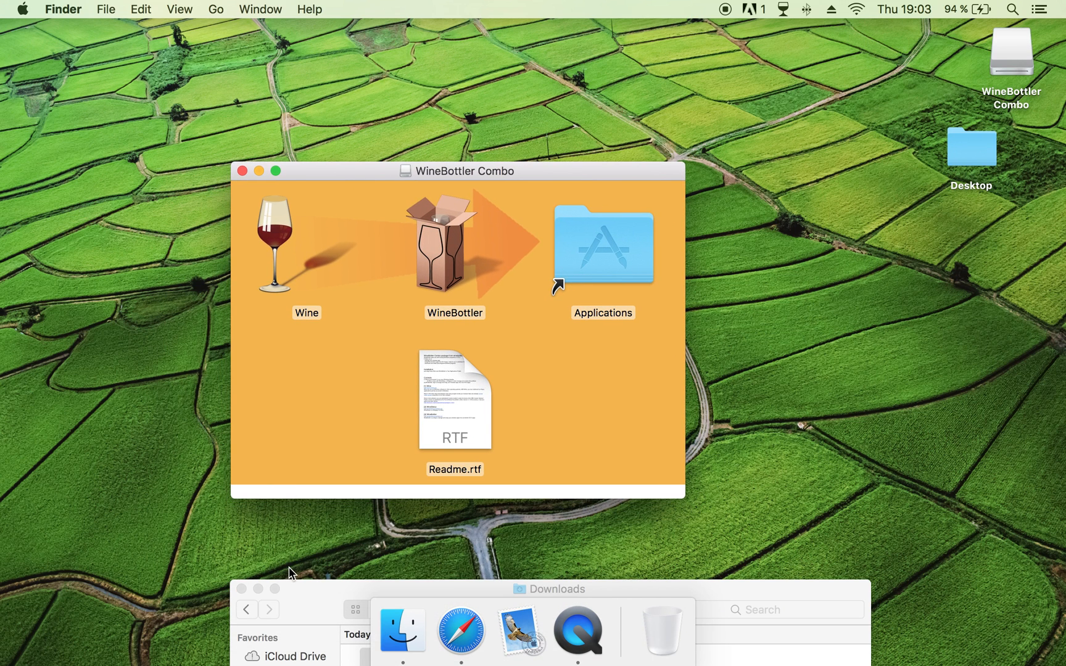
click(455, 245)
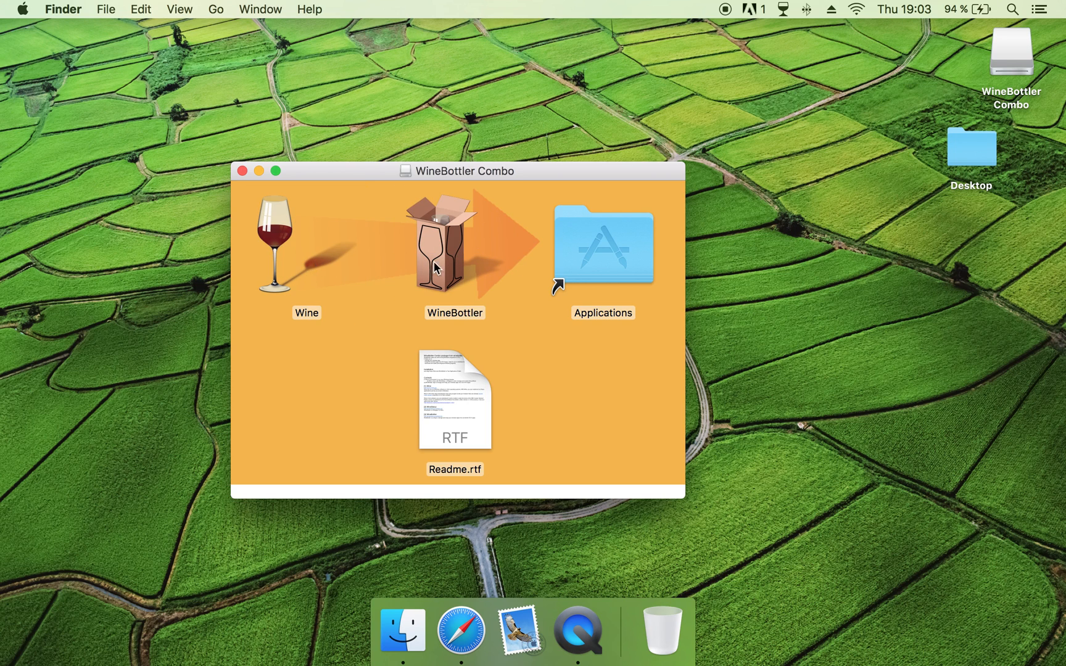
mouse_move(451, 264)
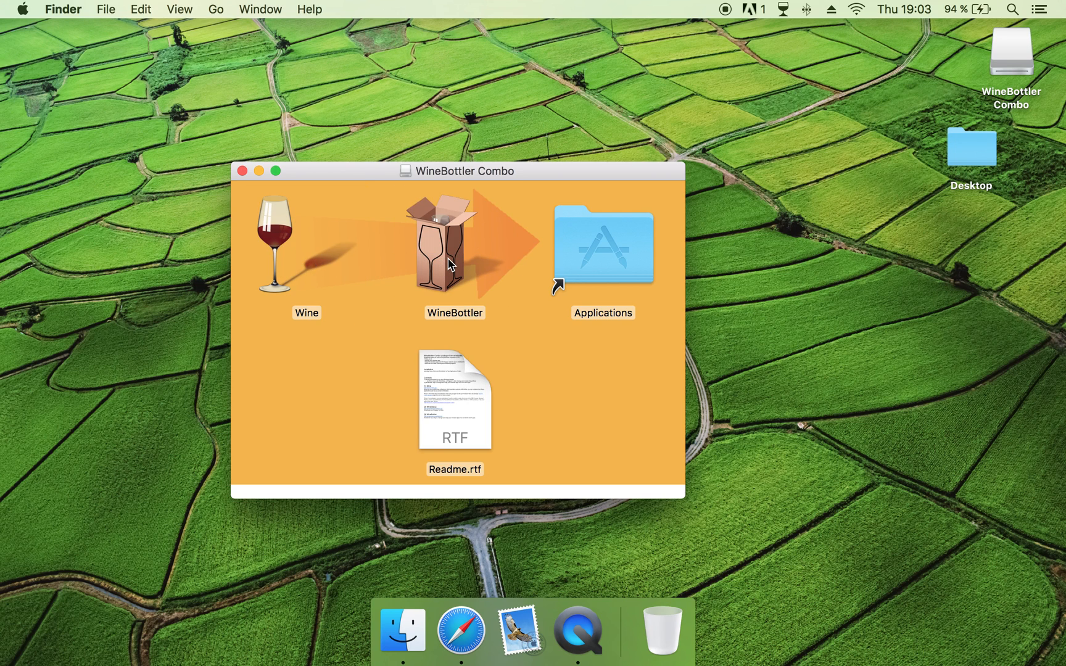
mouse_move(486, 257)
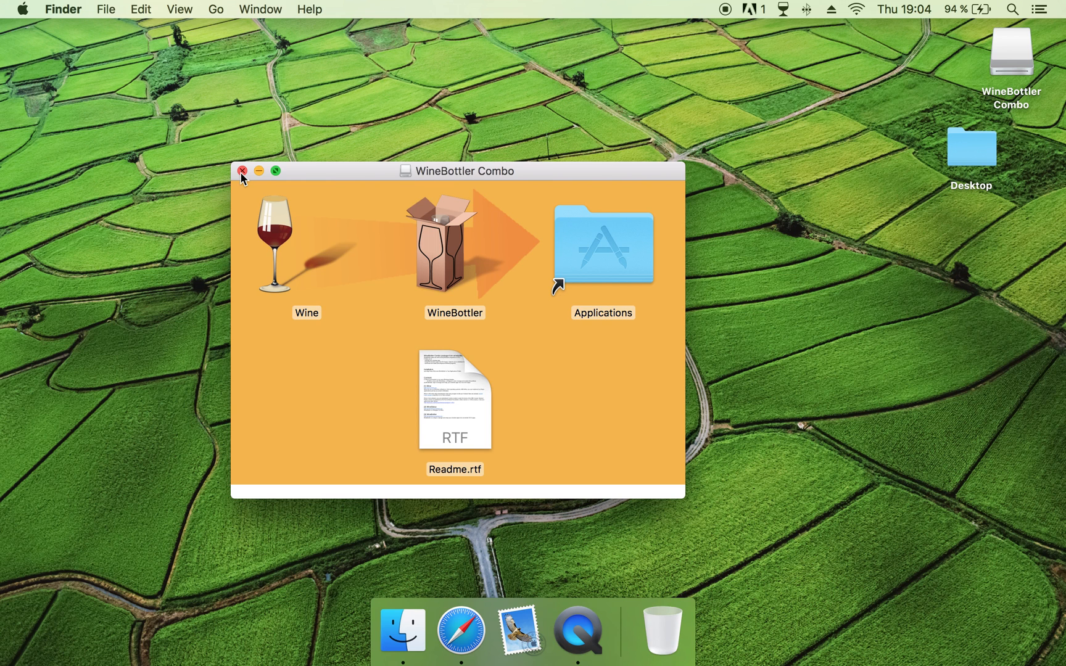
click(242, 170)
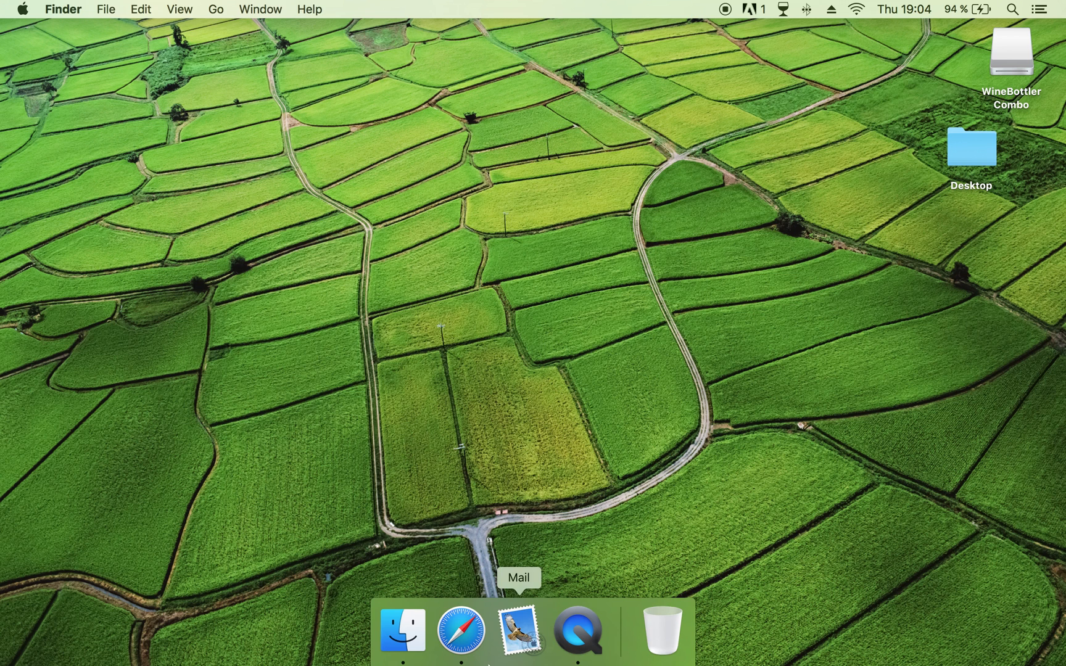
Bring Safari back full-screen and search 'notepad' to reach the Notepad++ 7.3.3 page
click(461, 629)
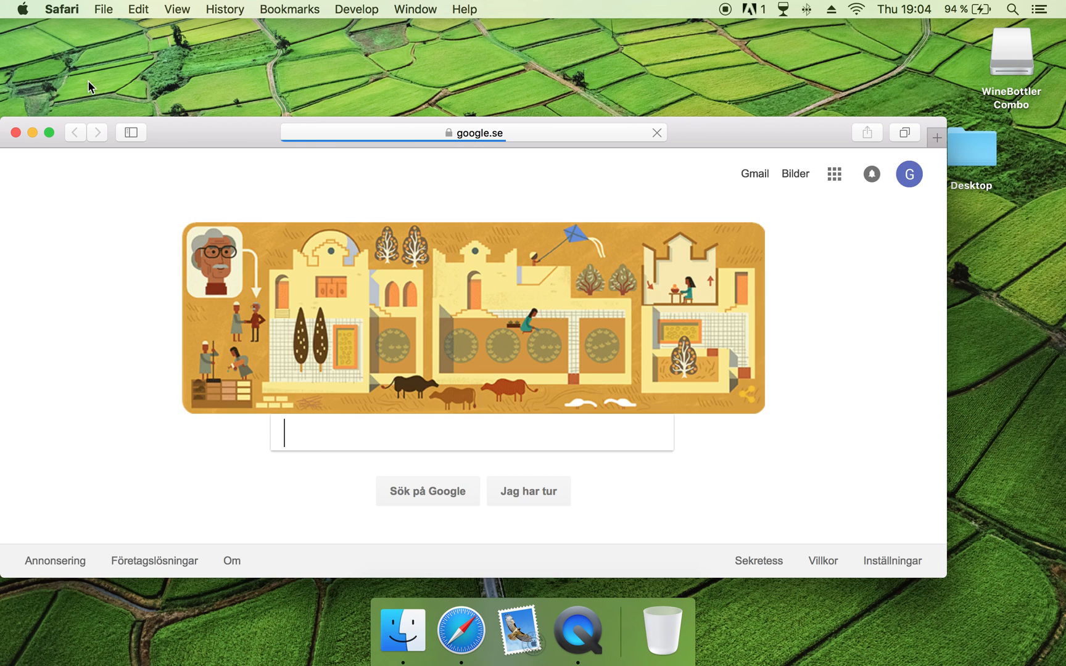
click(49, 132)
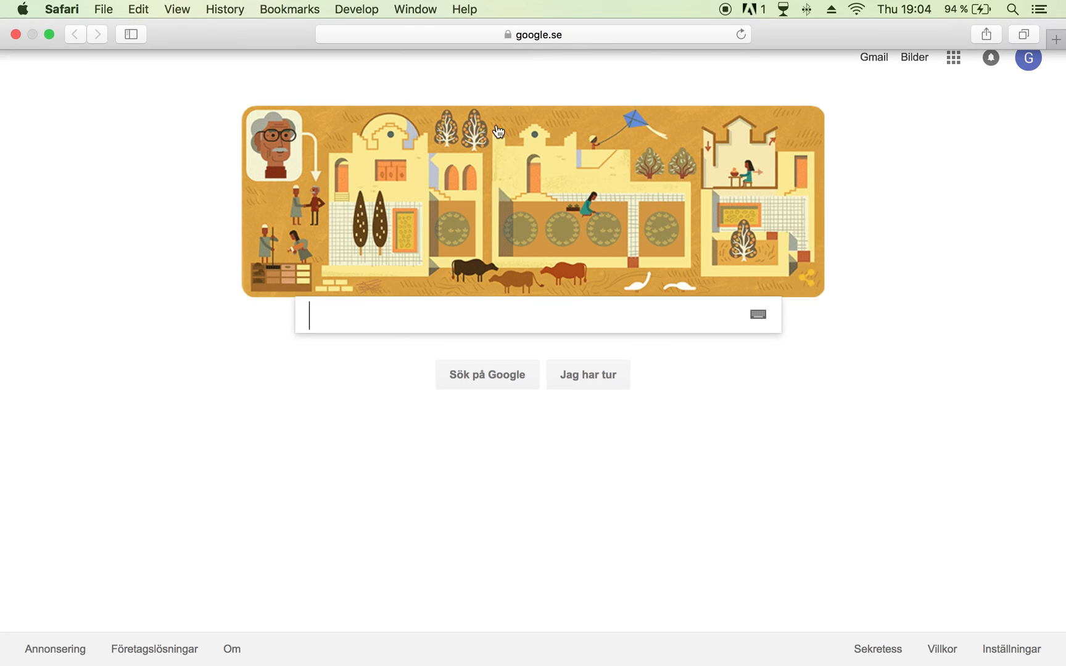
text(notepad++)
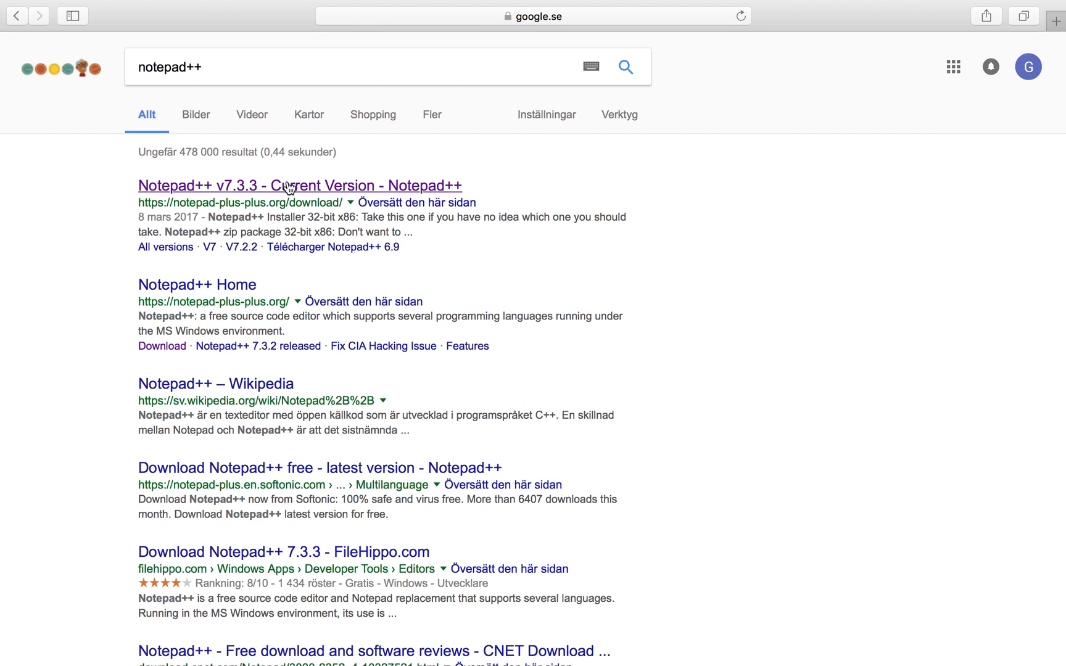
click(299, 185)
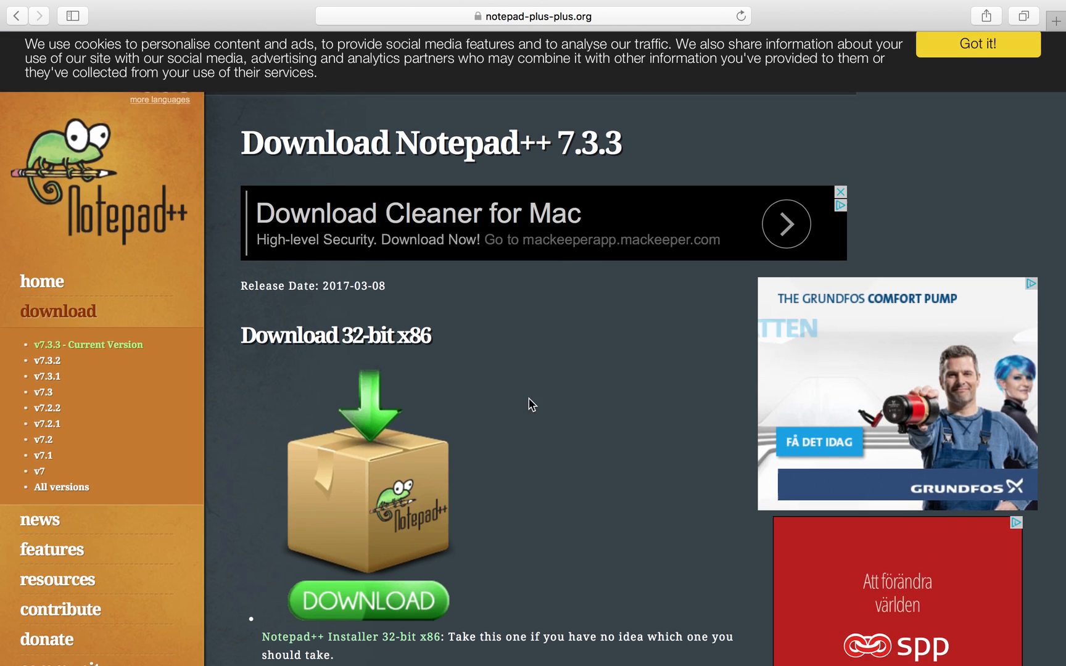
Dismiss the cookie notice and start the Notepad++ 7.3.3 installer download
click(977, 43)
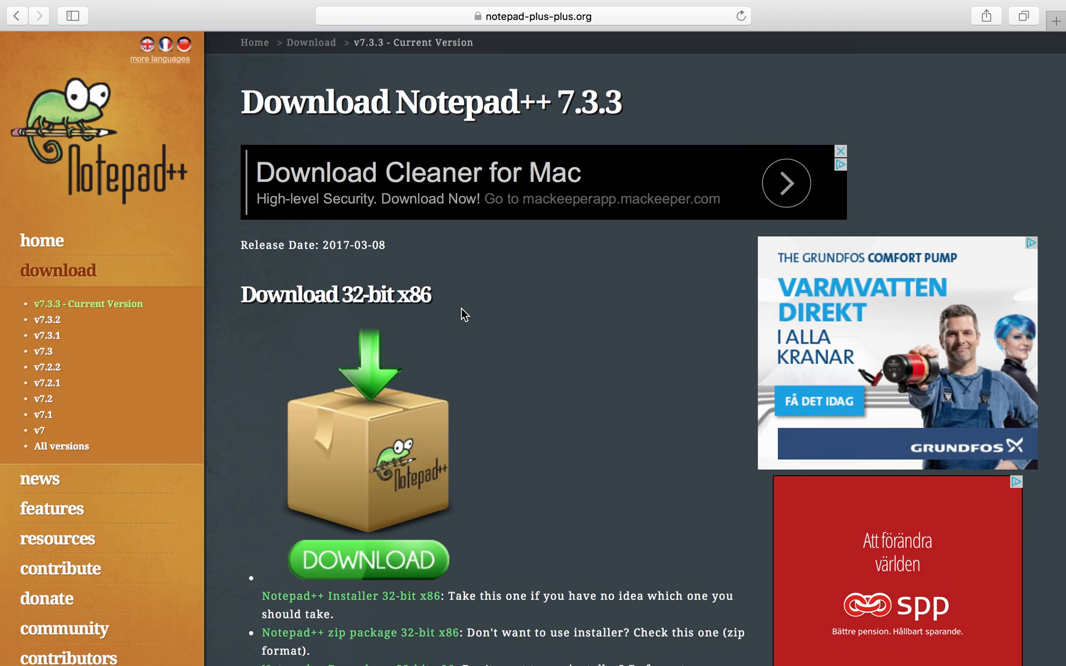
scroll(down, 3)
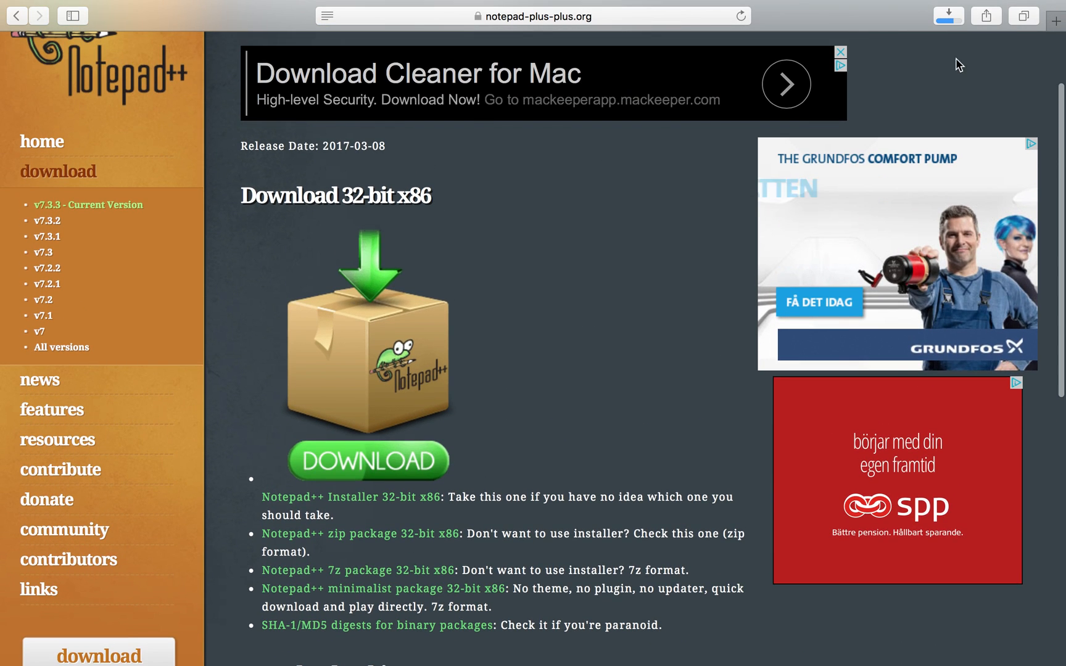
click(947, 16)
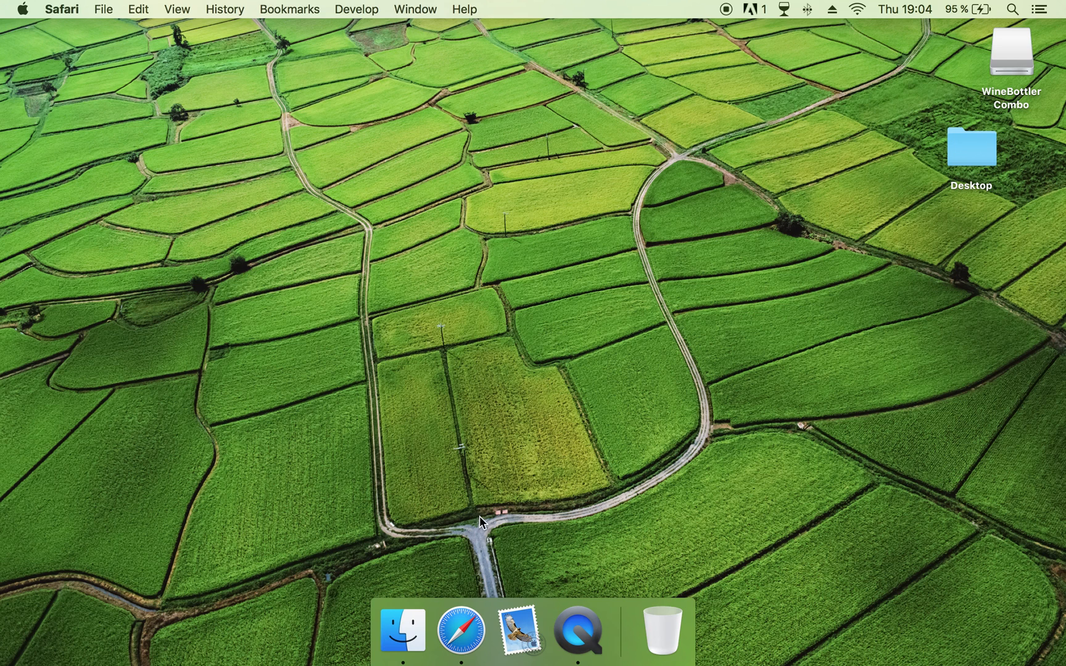
Move npp.7.3.3.Installer.exe from Downloads onto the desktop and close the Finder window
click(402, 629)
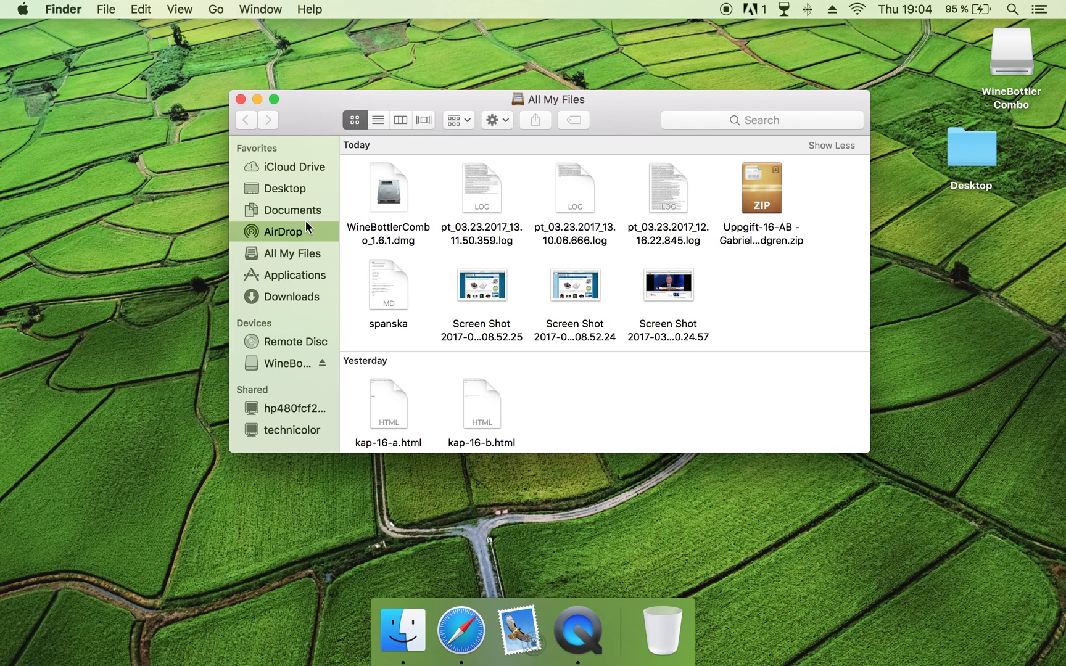
click(291, 296)
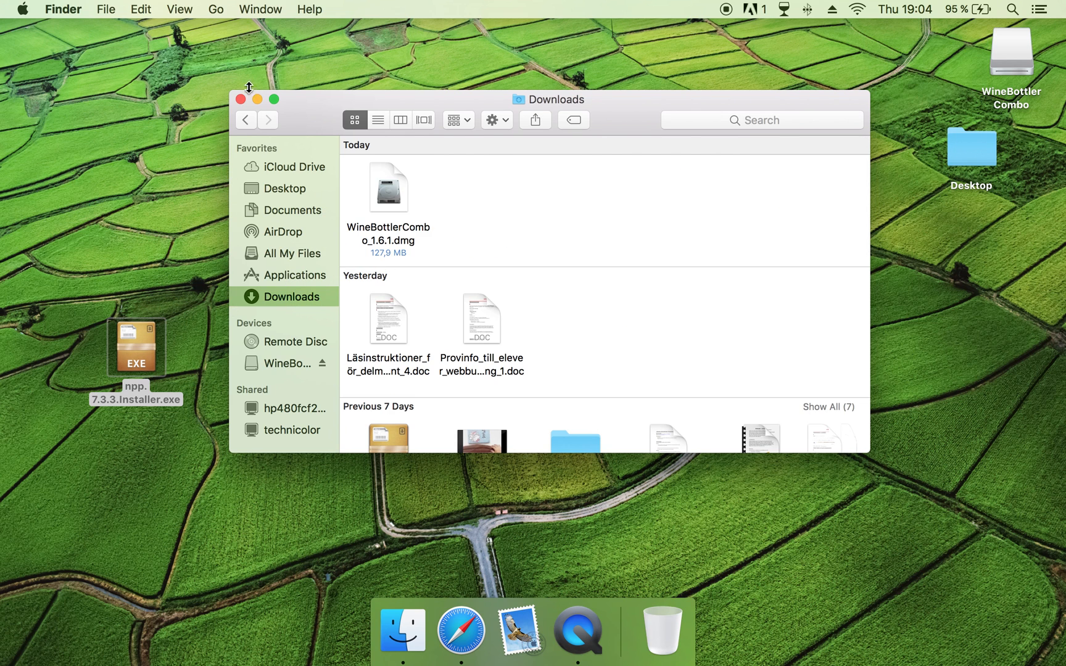
click(241, 98)
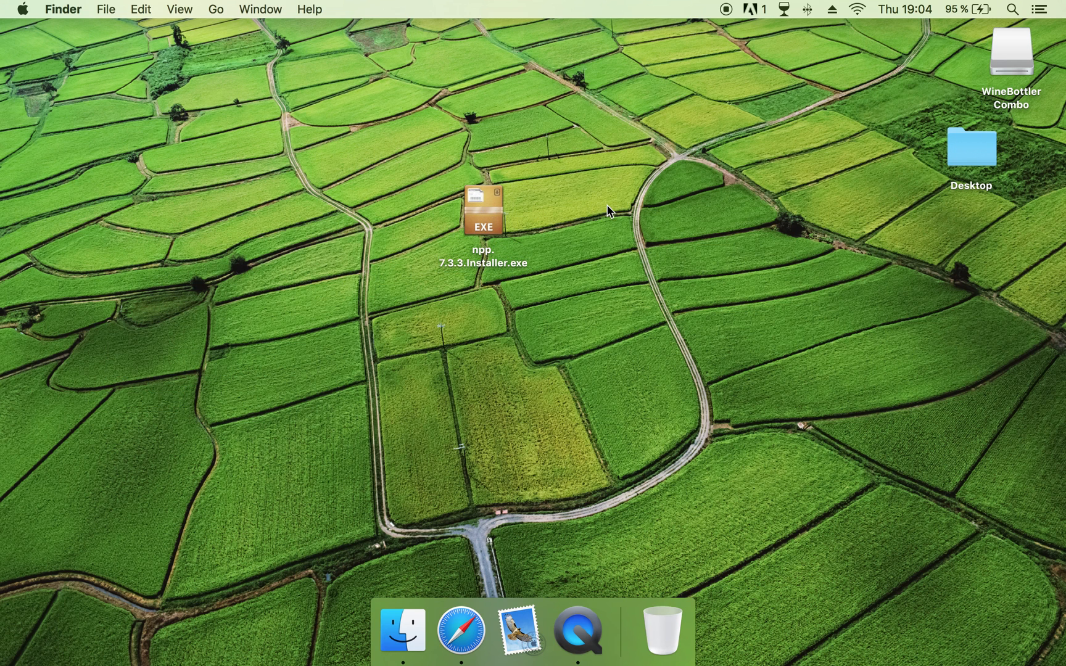
mouse_move(536, 192)
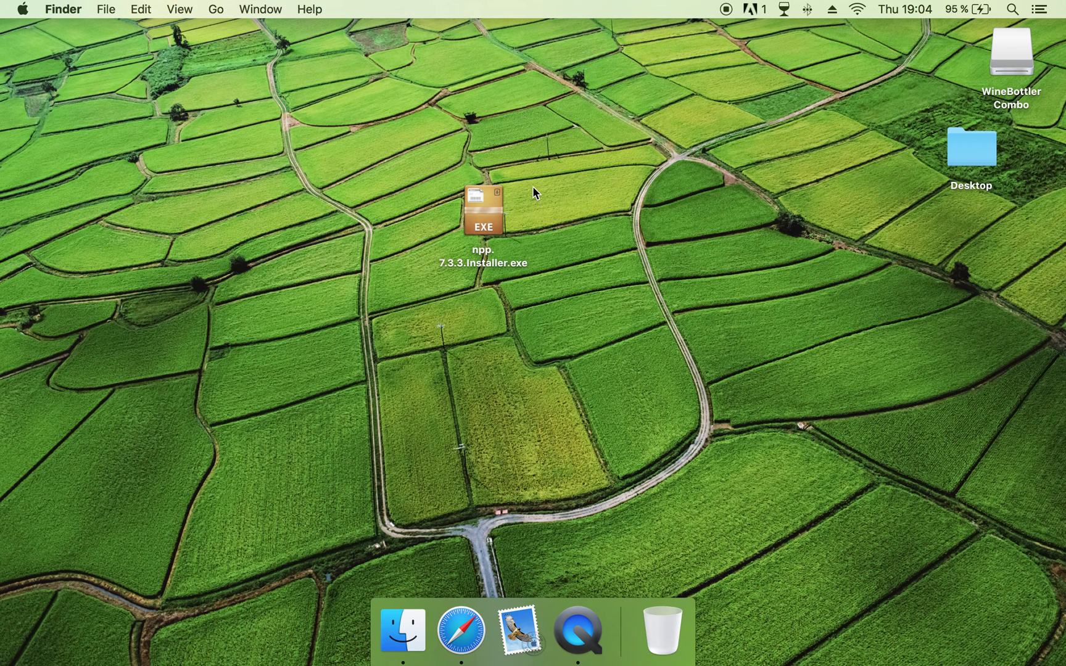
Launch npp.7.3.3.Installer.exe from the desktop with Wine, raising the download warning
right_click(482, 208)
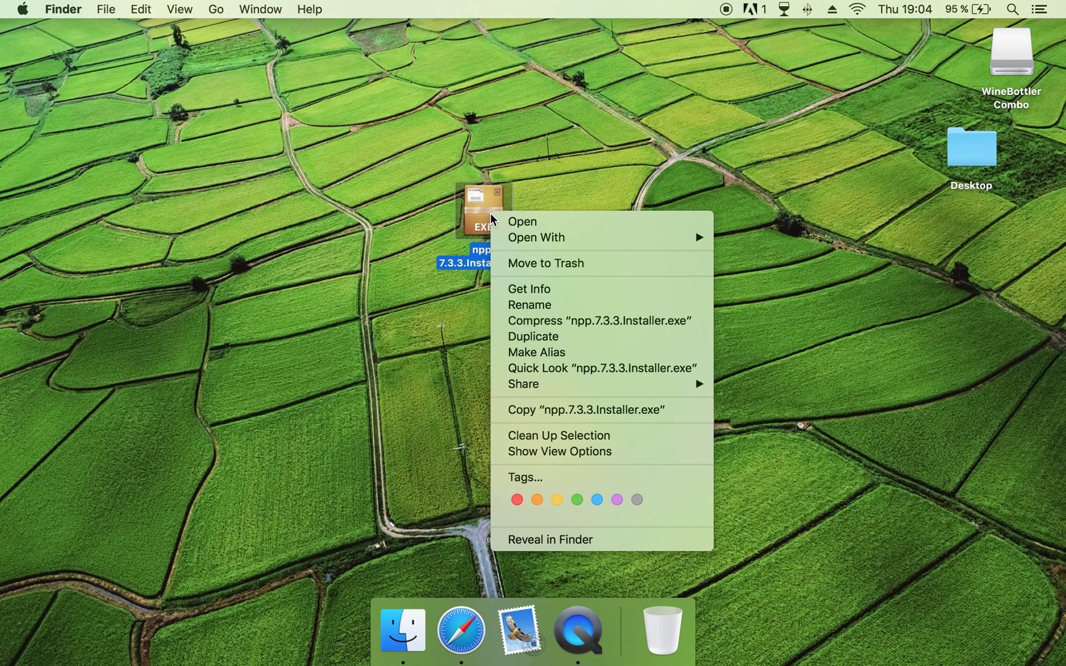
mouse_move(536, 237)
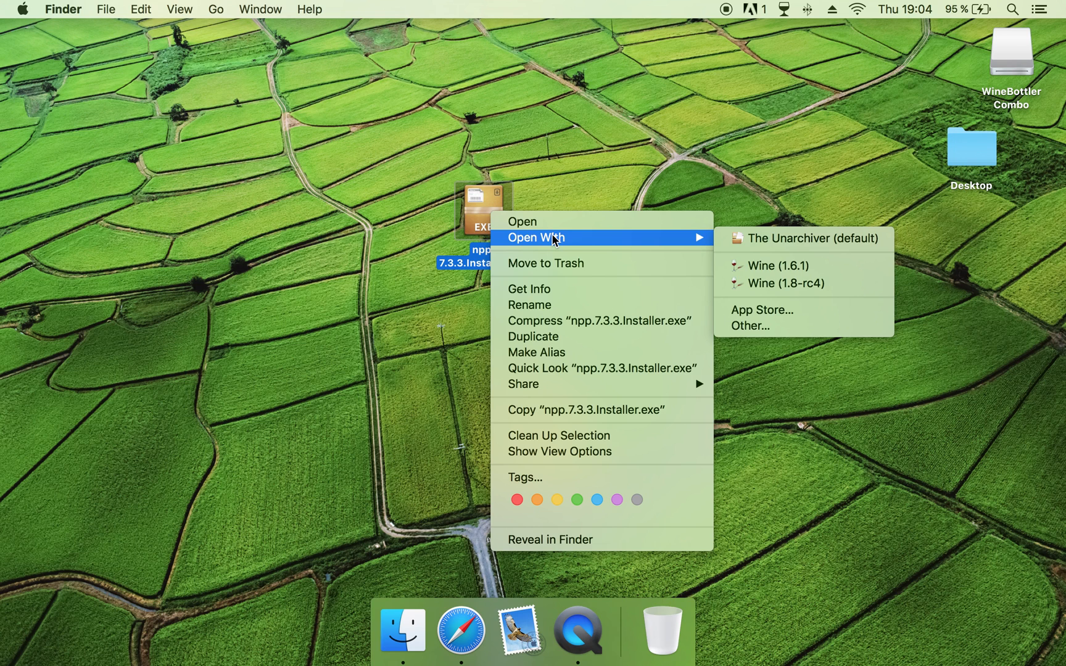
mouse_move(777, 265)
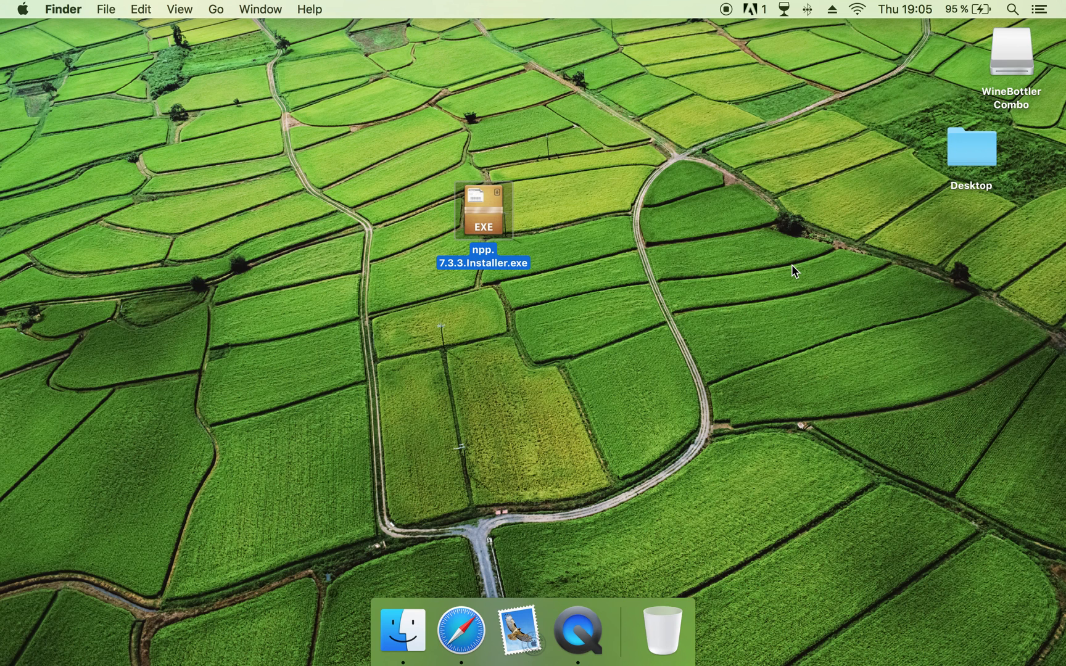
double_click(482, 208)
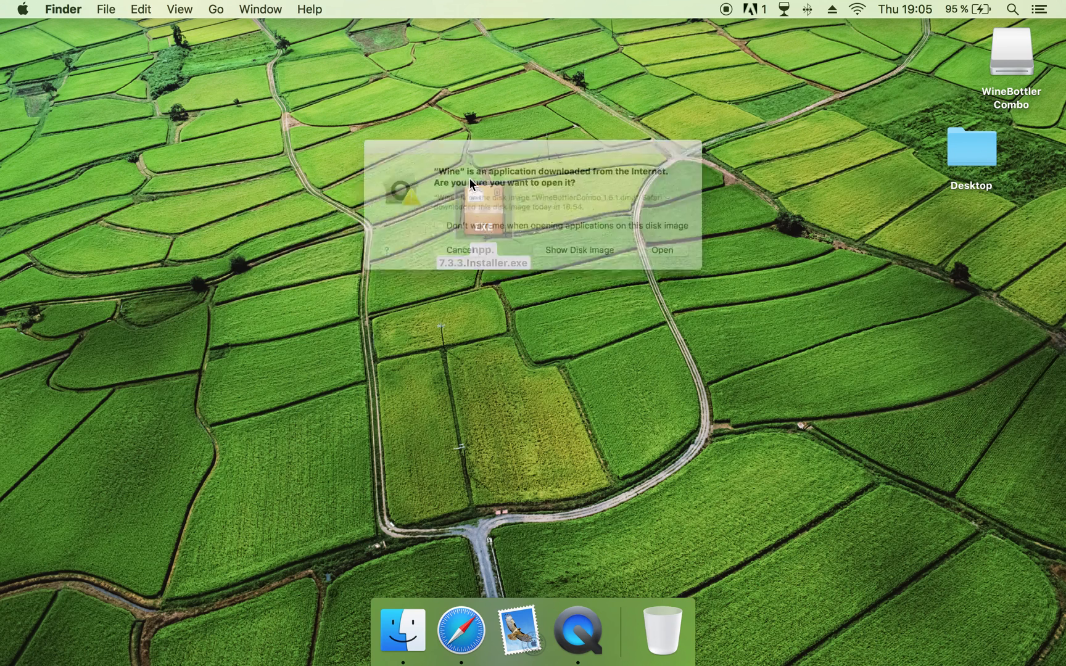
Allow Wine to open and run the installer directly in /Wine Files instead of bundling it
click(661, 249)
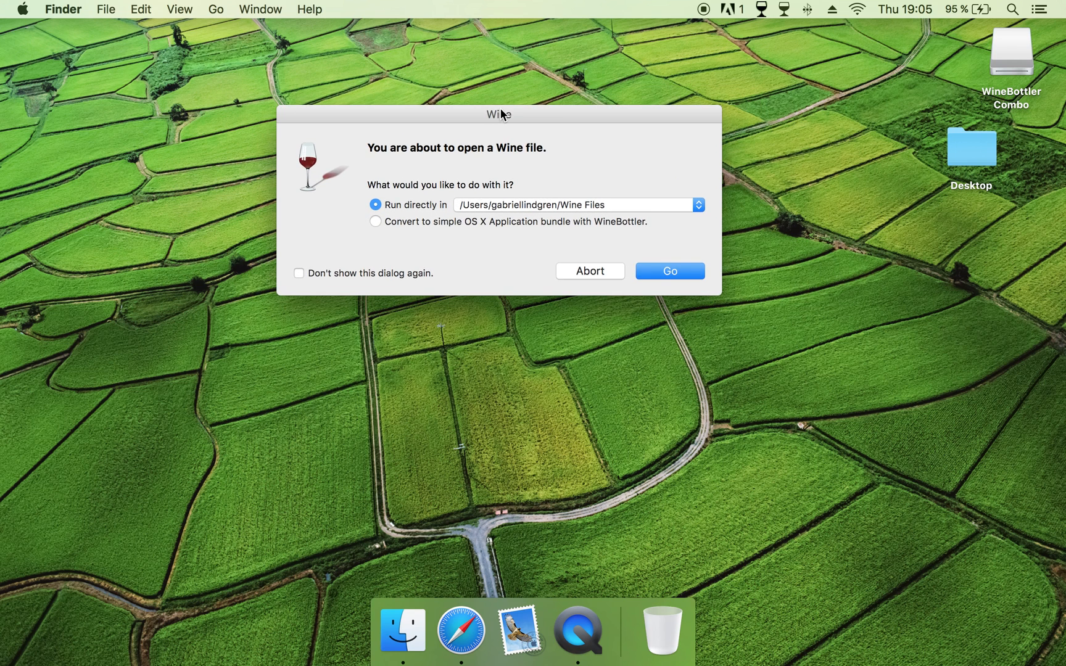
mouse_move(556, 167)
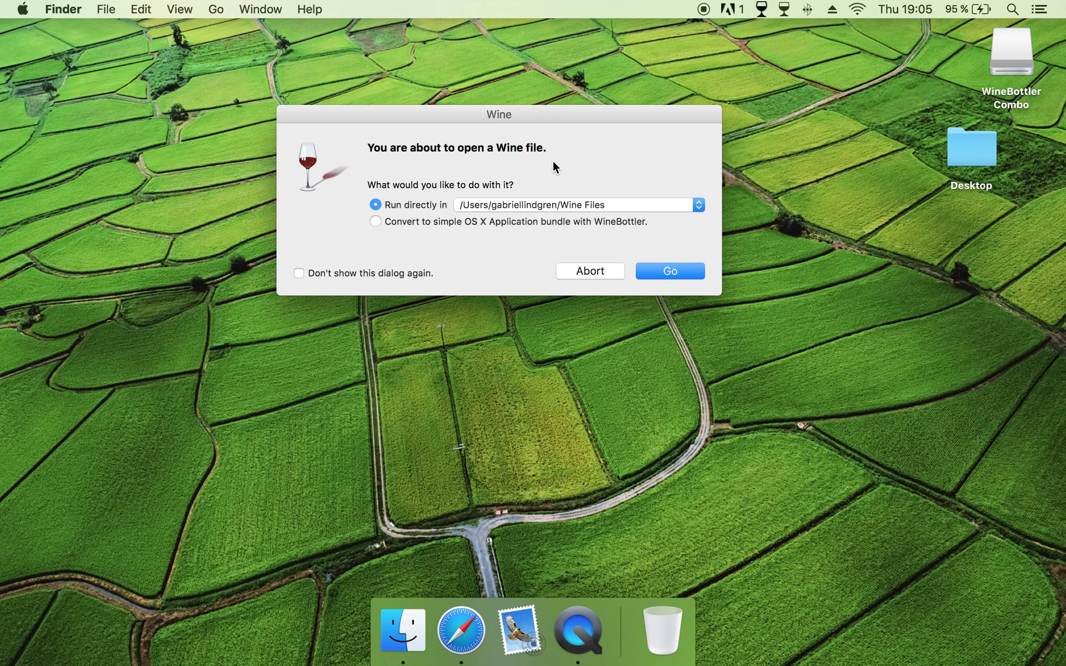
mouse_move(481, 229)
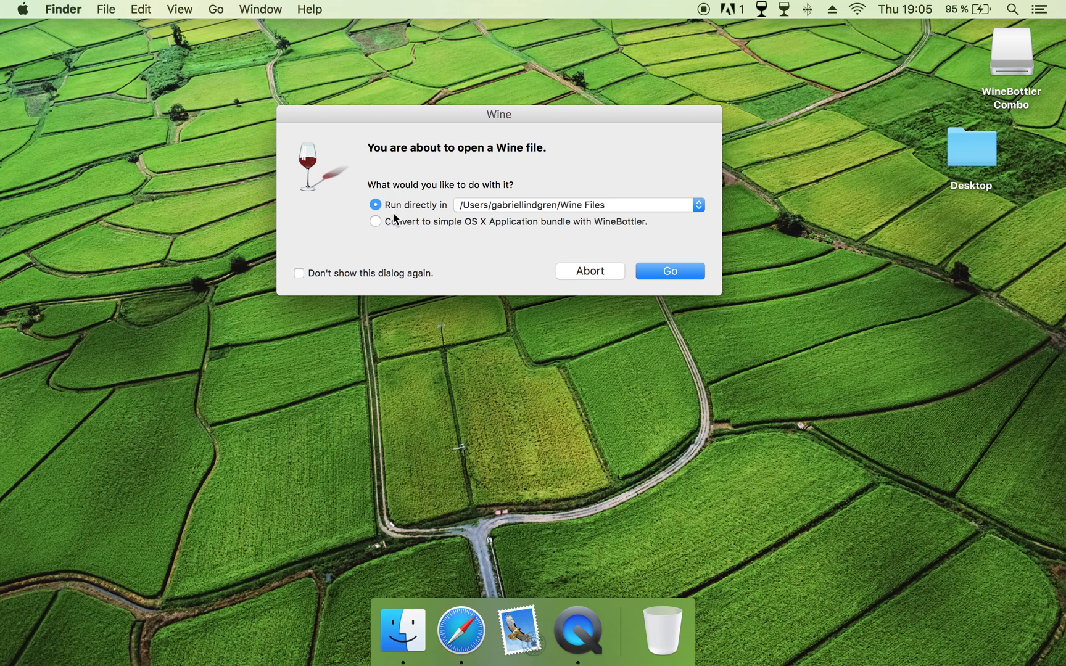
mouse_move(467, 233)
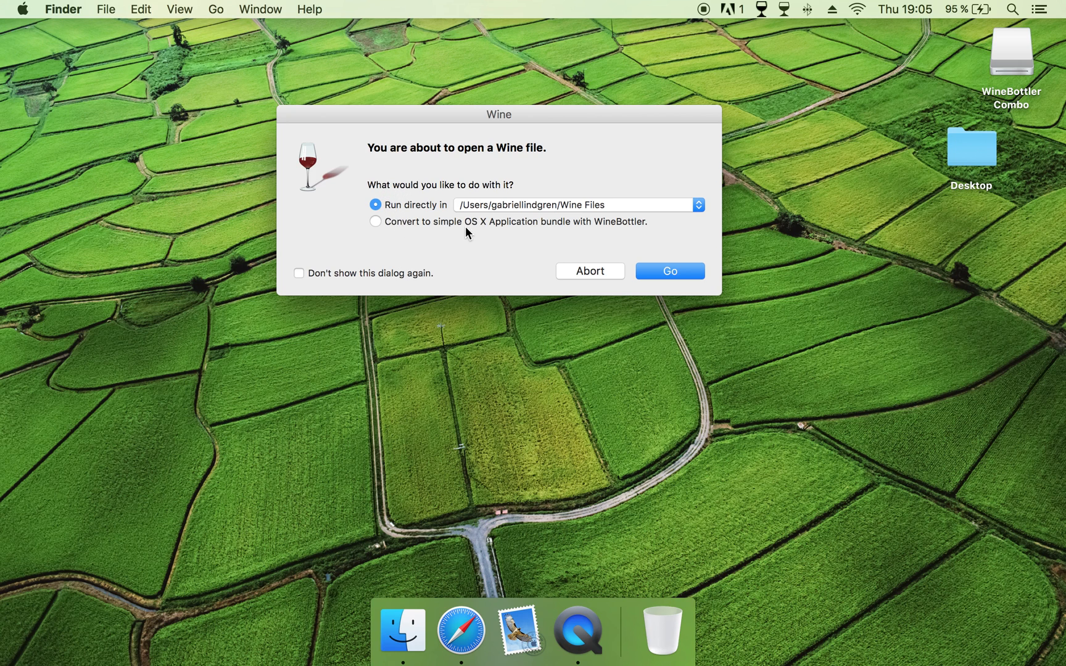
mouse_move(575, 234)
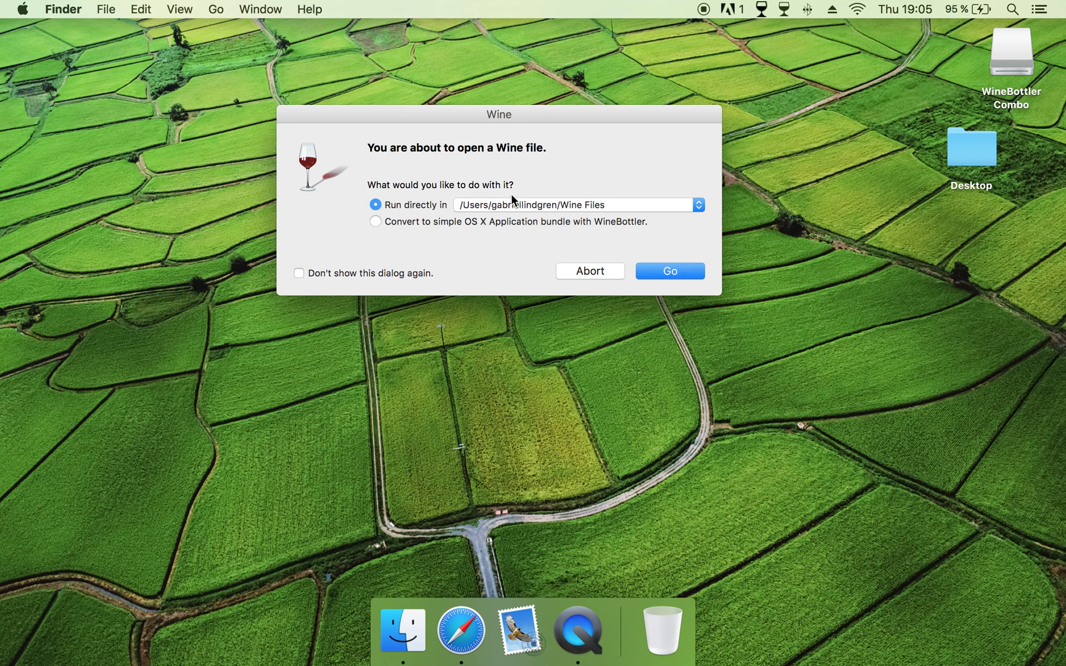
mouse_move(431, 217)
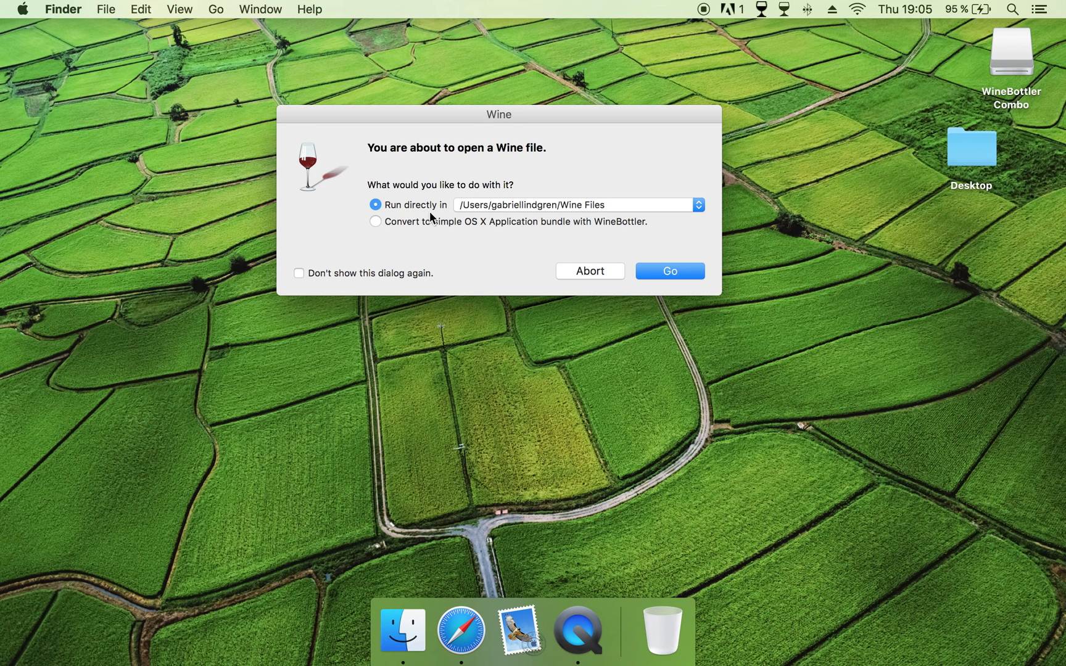
mouse_move(411, 228)
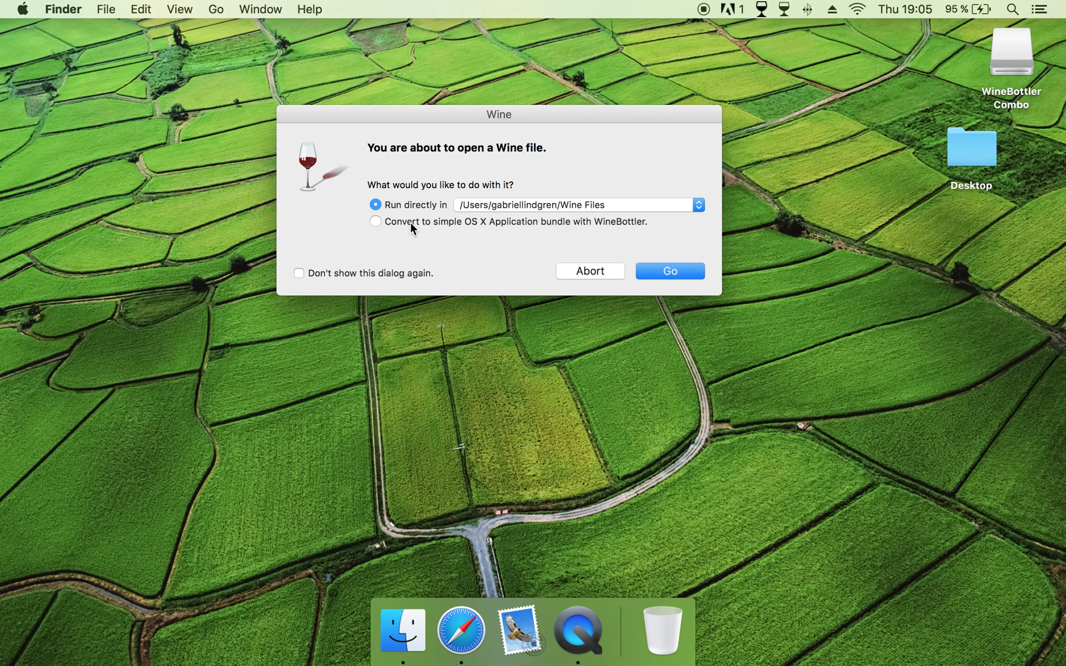
mouse_move(446, 233)
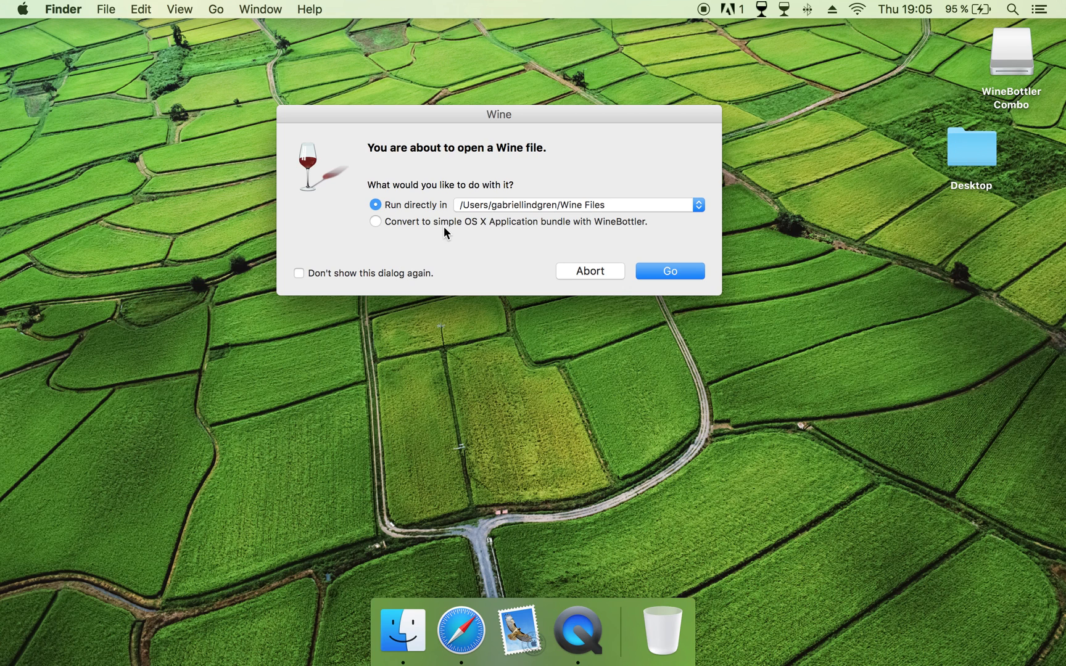
mouse_move(742, 145)
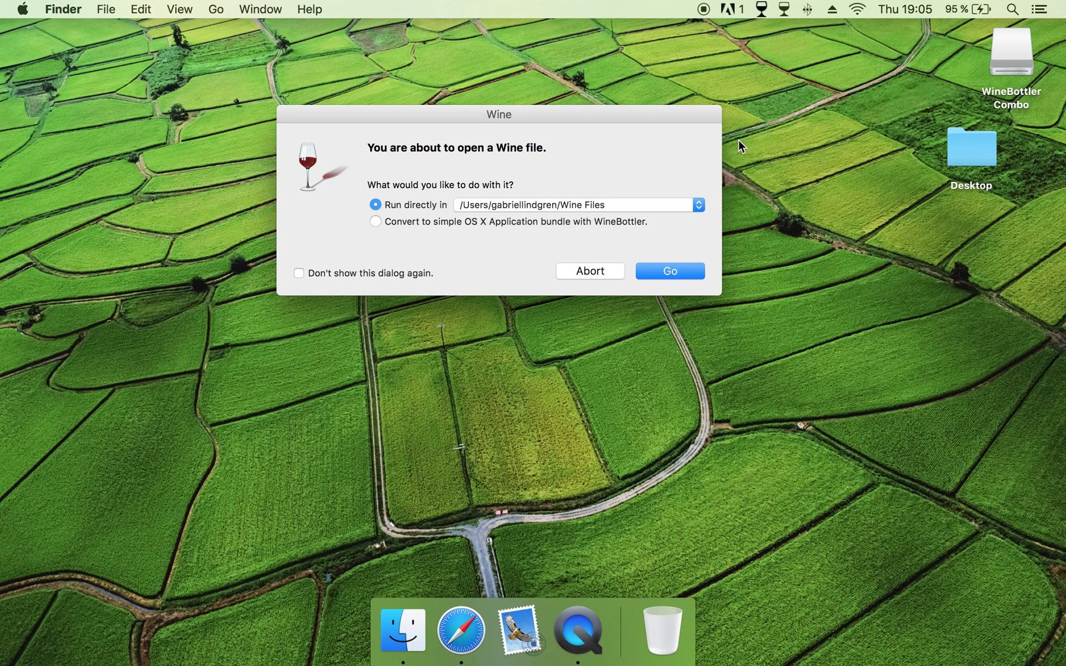
click(669, 270)
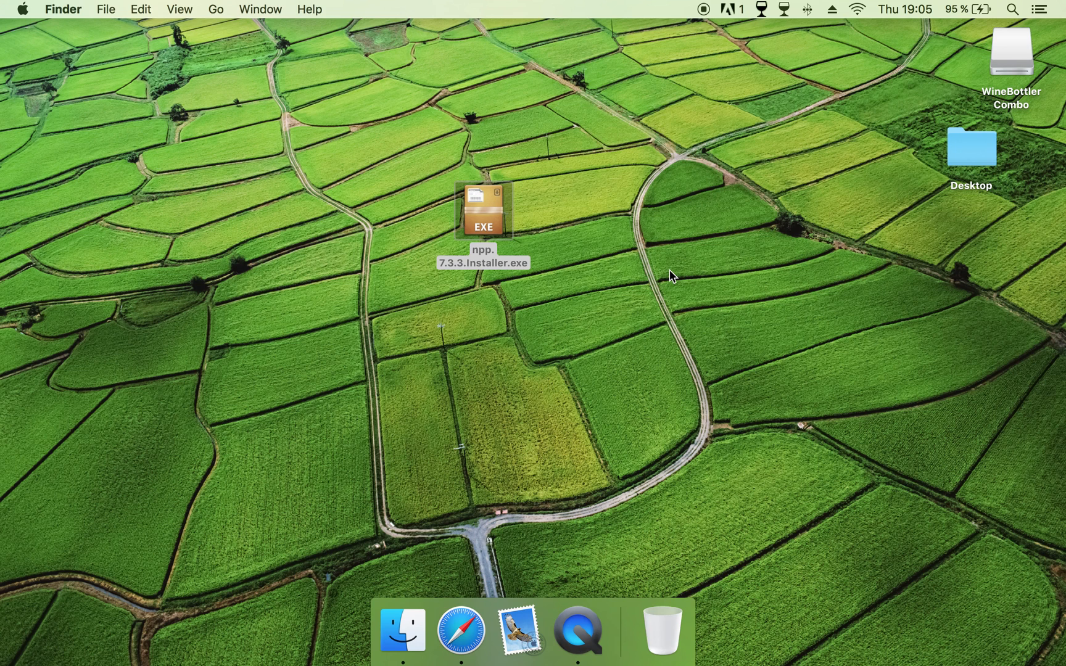
Start the Notepad++ 7.3.3 setup and confirm English as the installer language
double_click(483, 209)
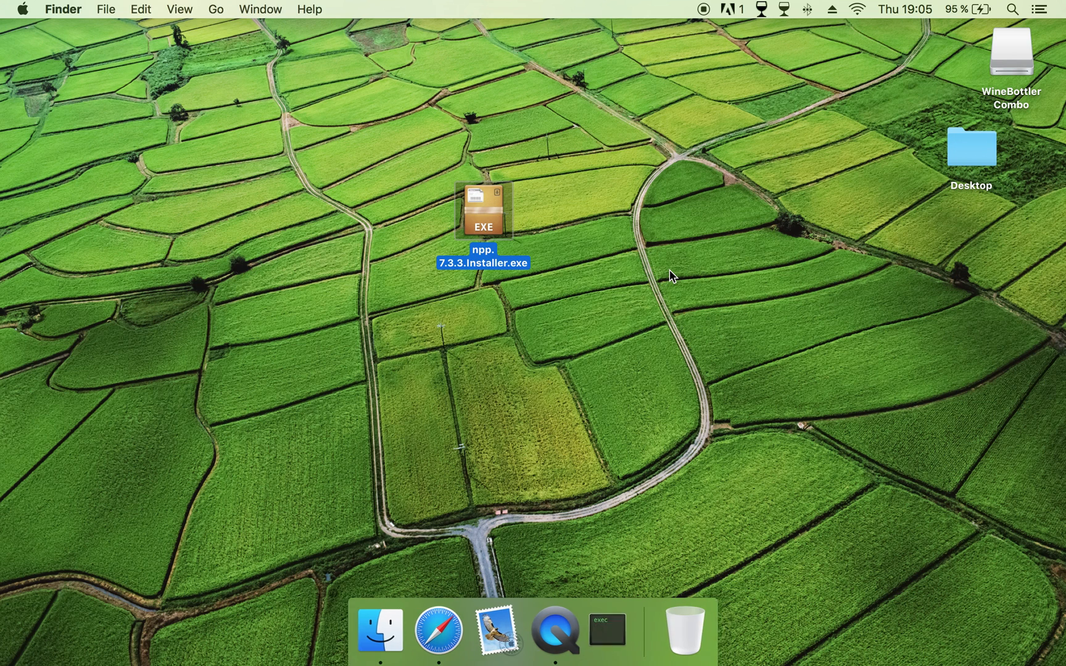
double_click(483, 208)
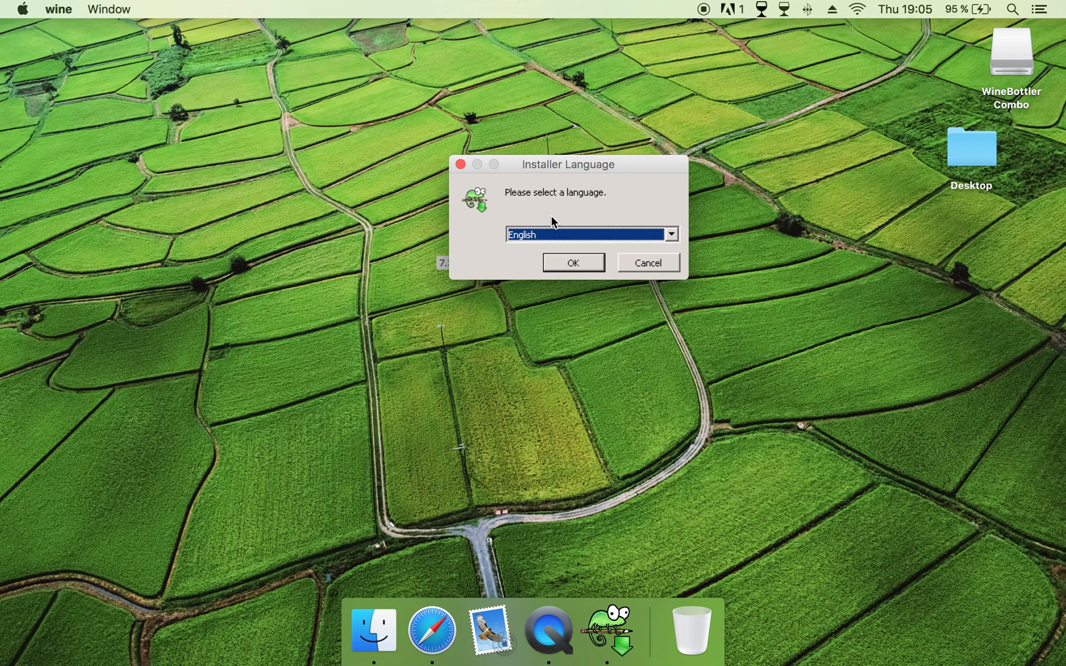
mouse_move(574, 170)
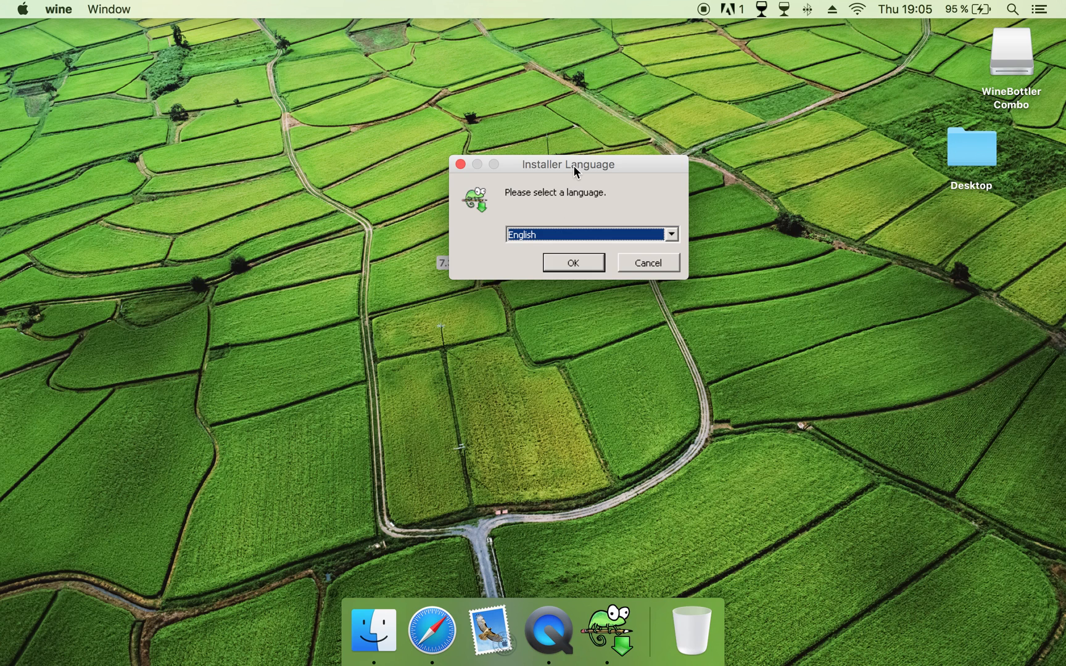
drag(567, 164, 548, 178)
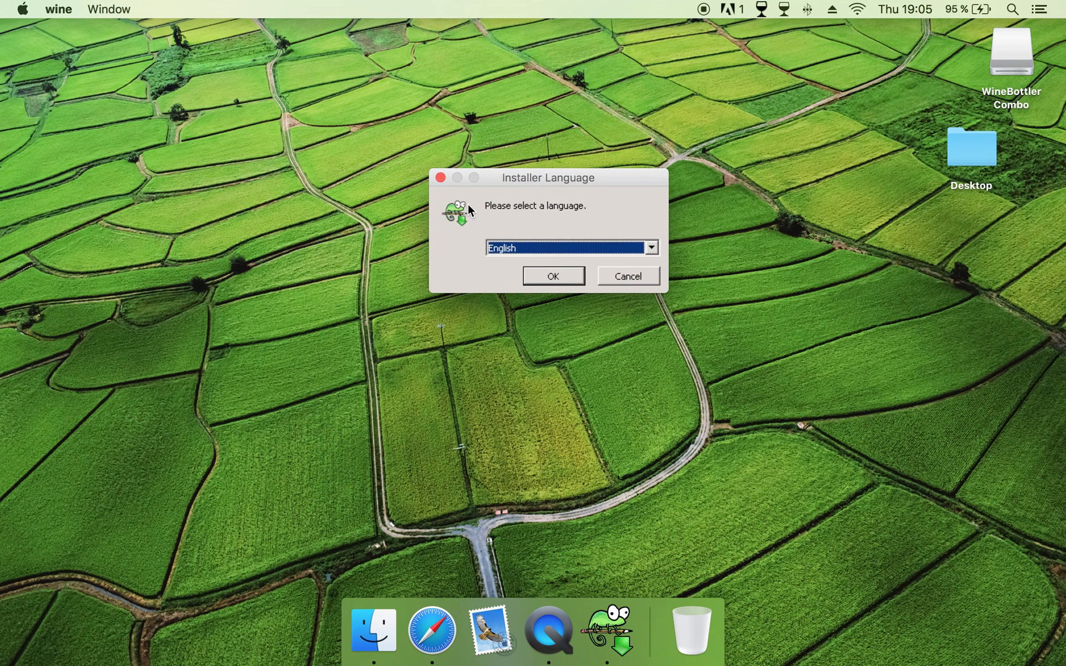
mouse_move(567, 223)
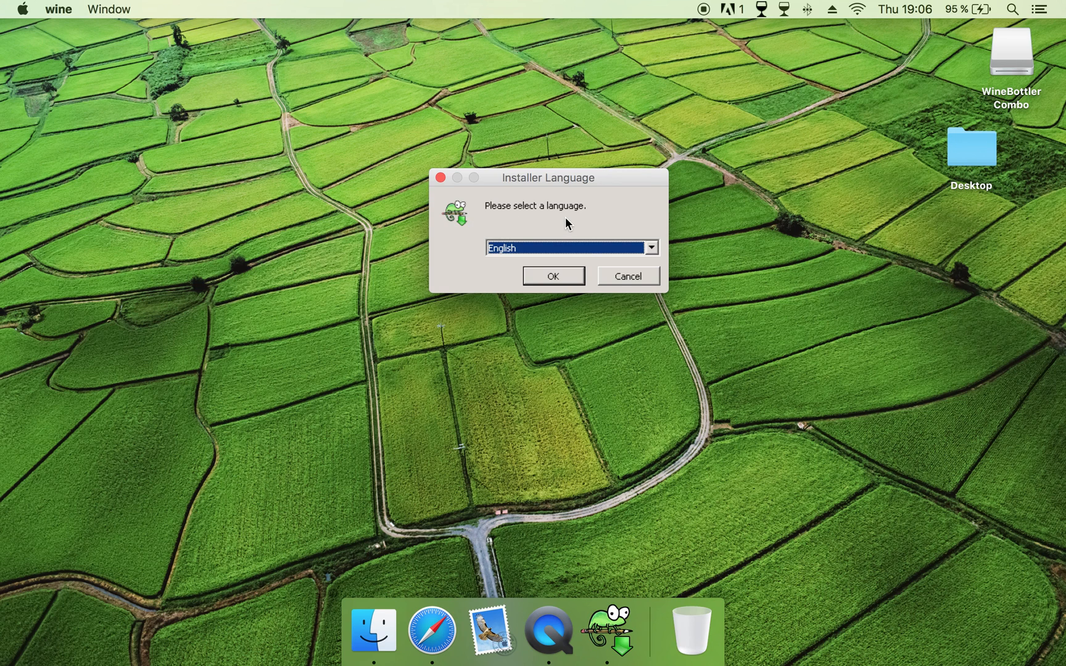
mouse_move(570, 257)
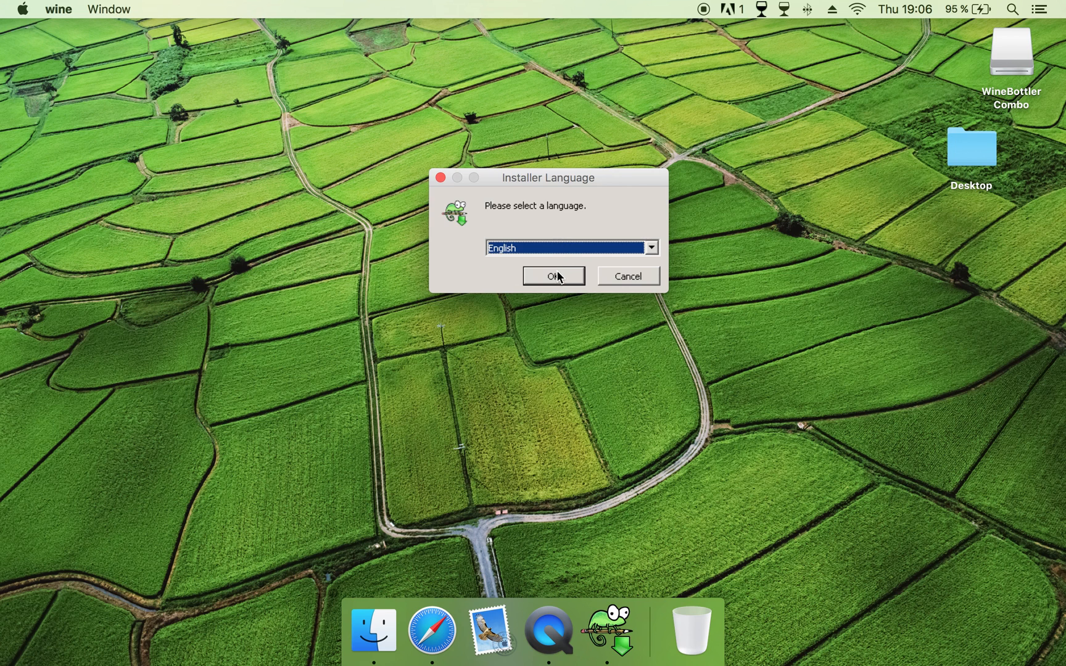
click(551, 276)
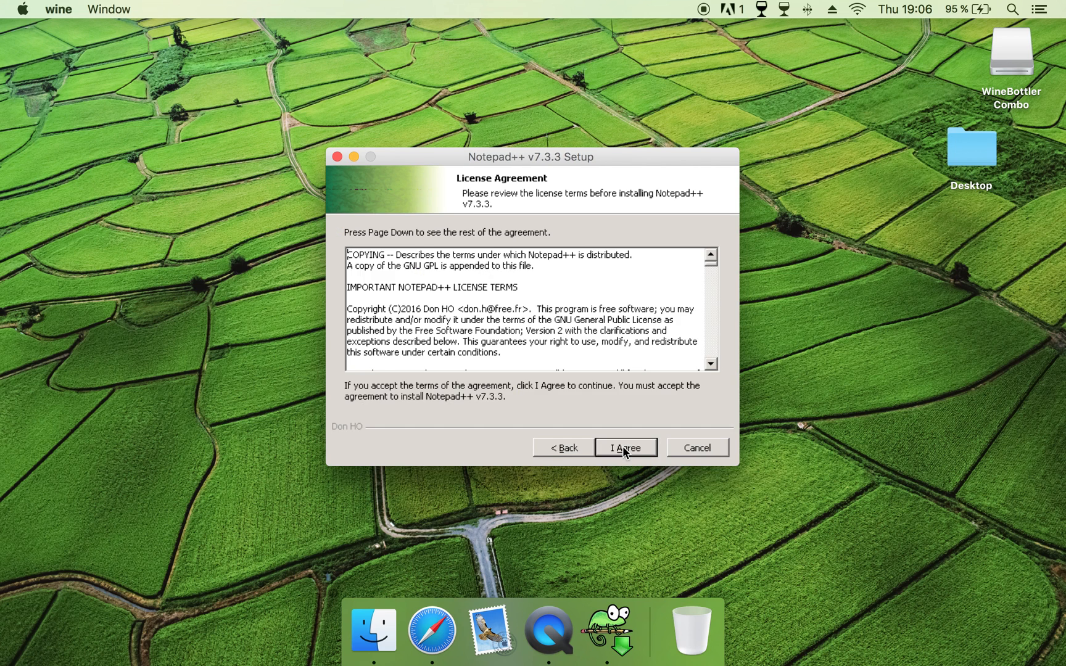
Accept the license, keep default components, skip the desktop shortcut, install and run Notepad++
click(624, 448)
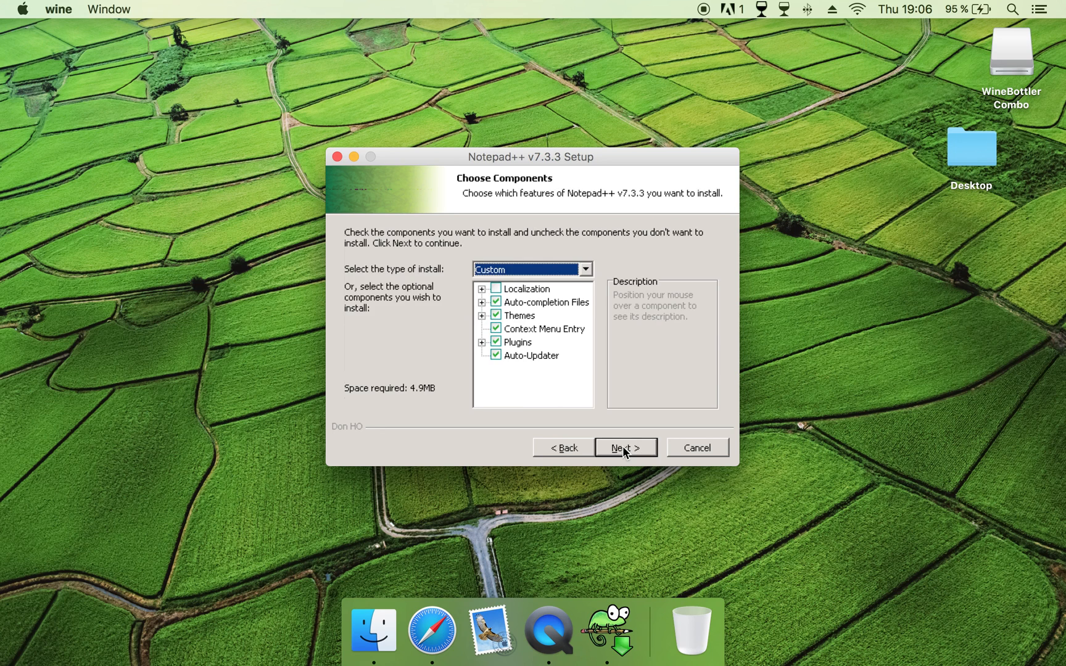
click(625, 447)
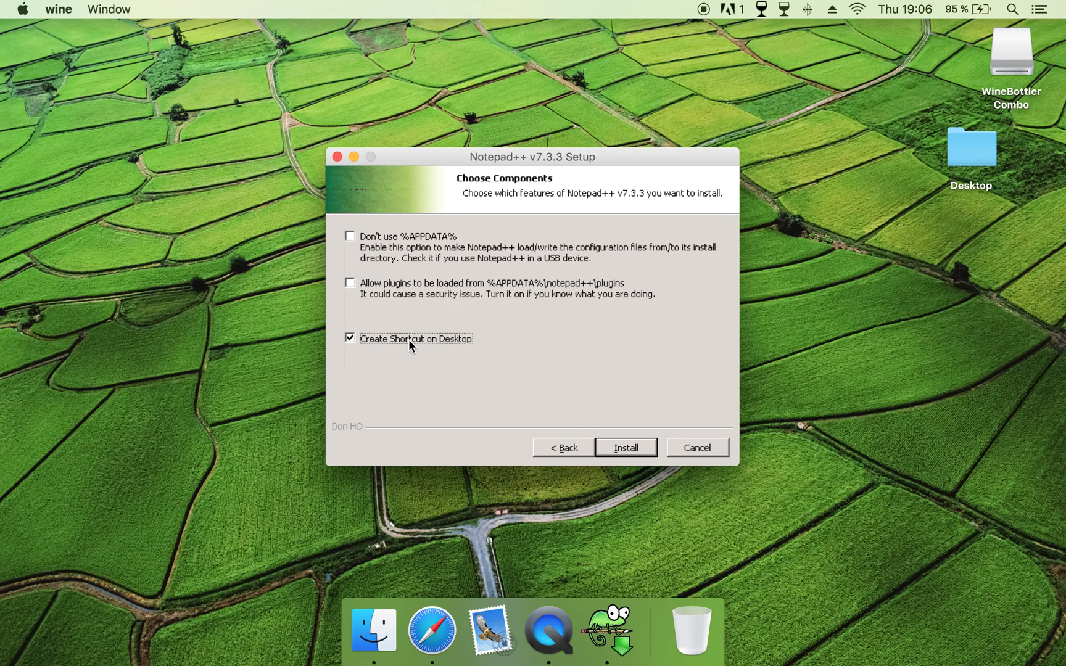
click(349, 338)
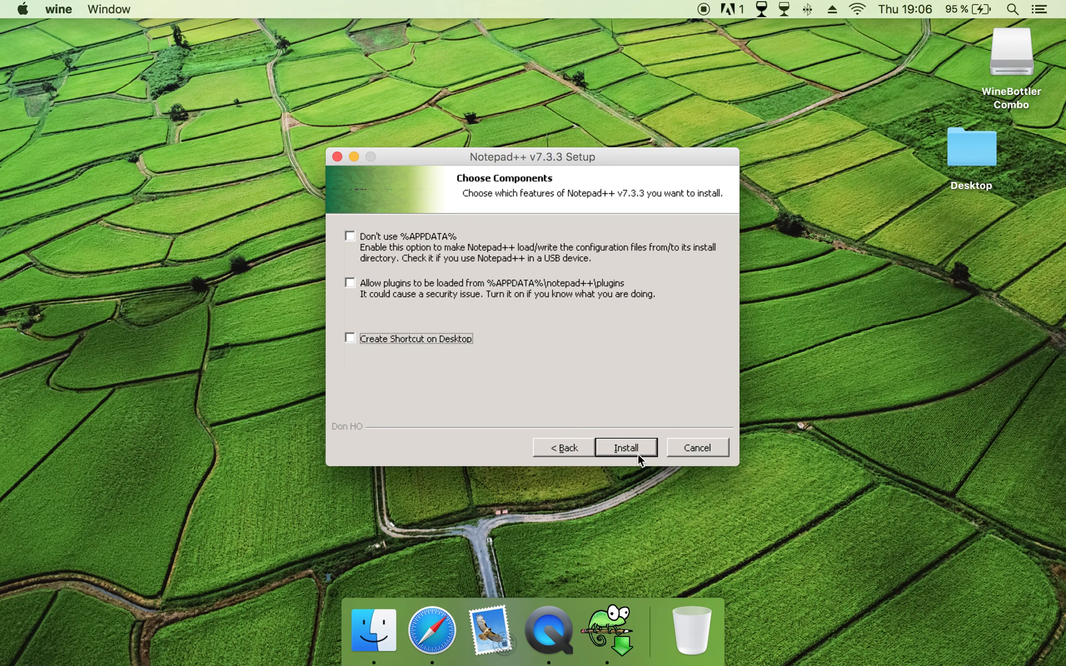
click(624, 448)
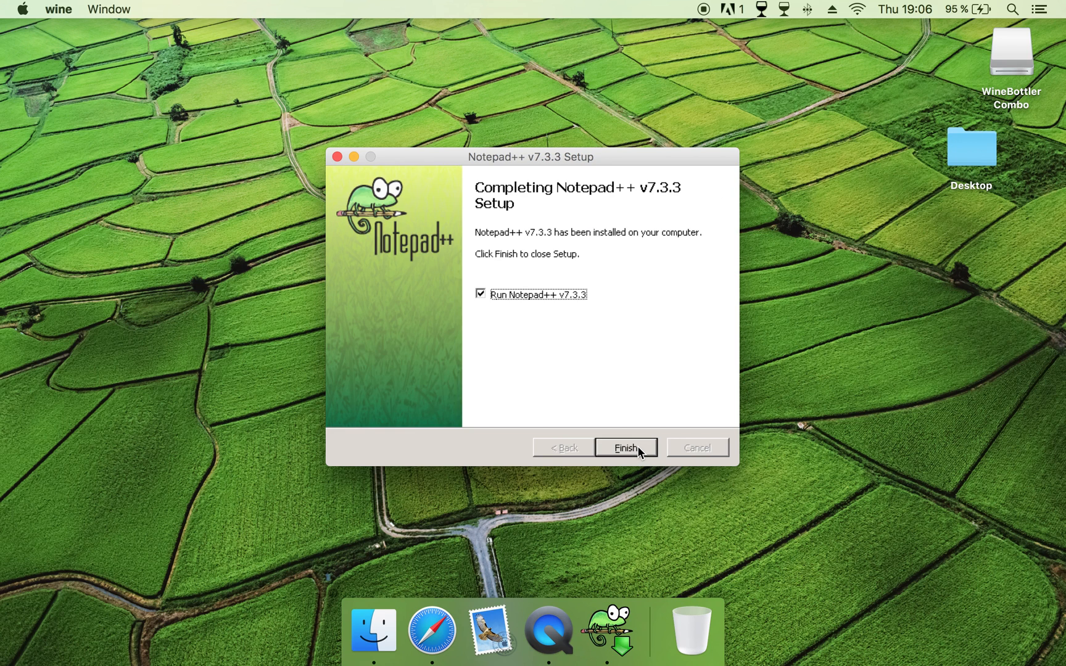
mouse_move(617, 417)
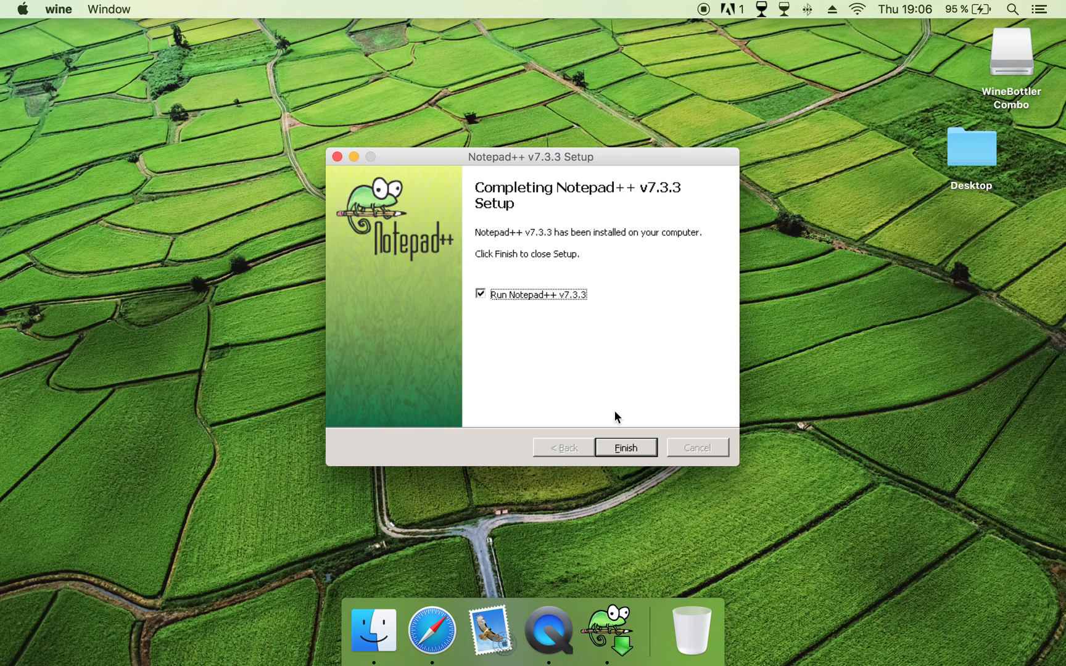
click(624, 448)
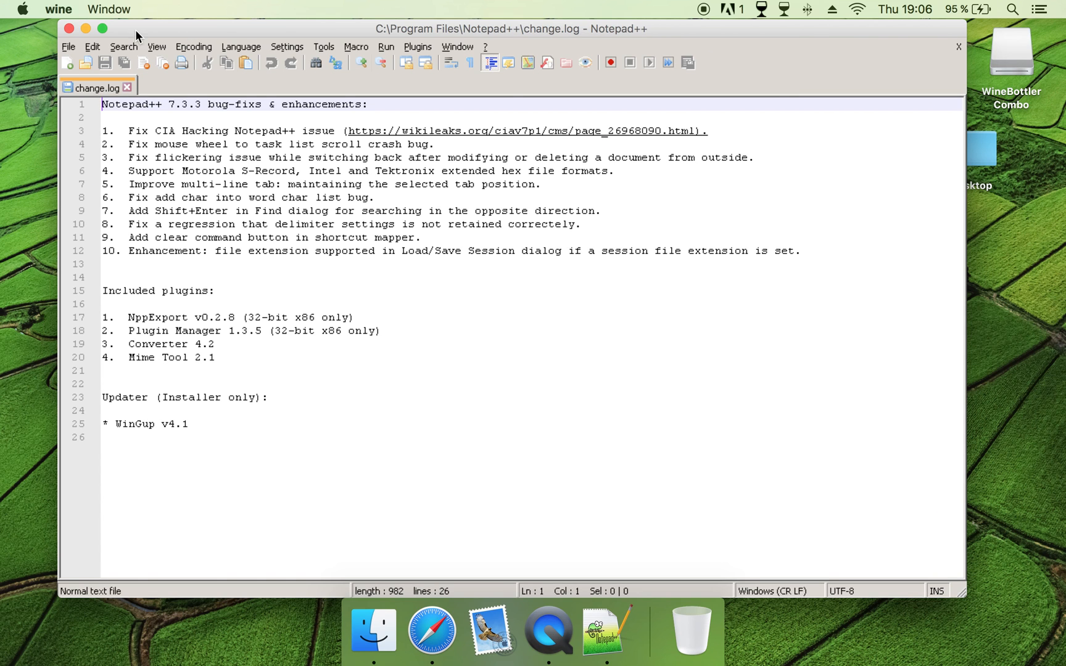
Maximize the Notepad++ window, then launch WineBottler by typing 'winebottler'
click(102, 29)
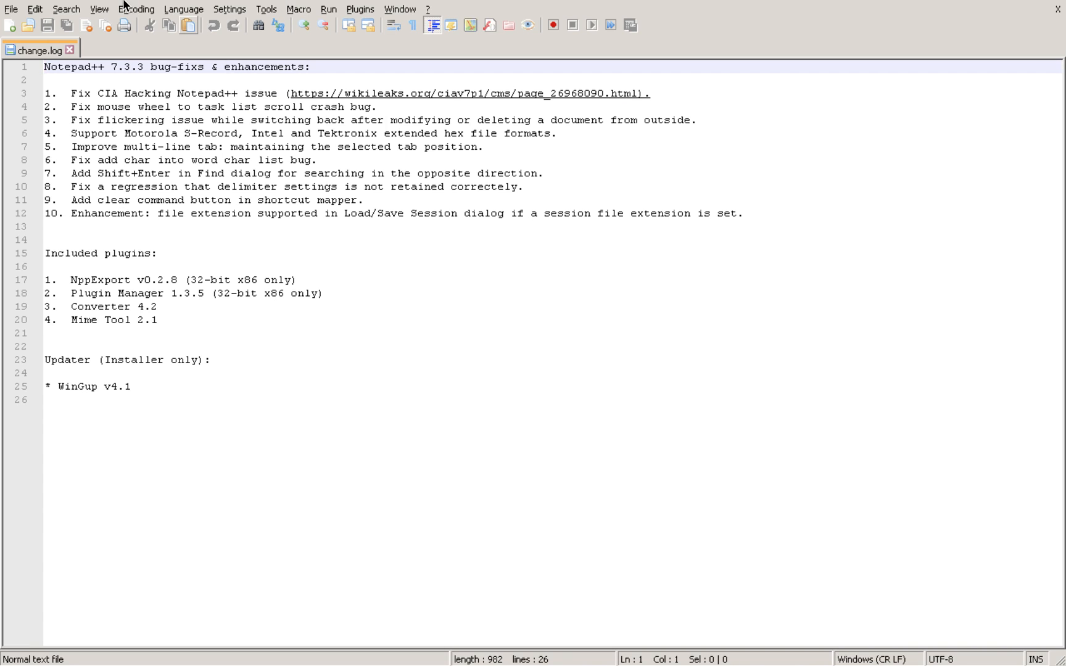
mouse_move(226, 126)
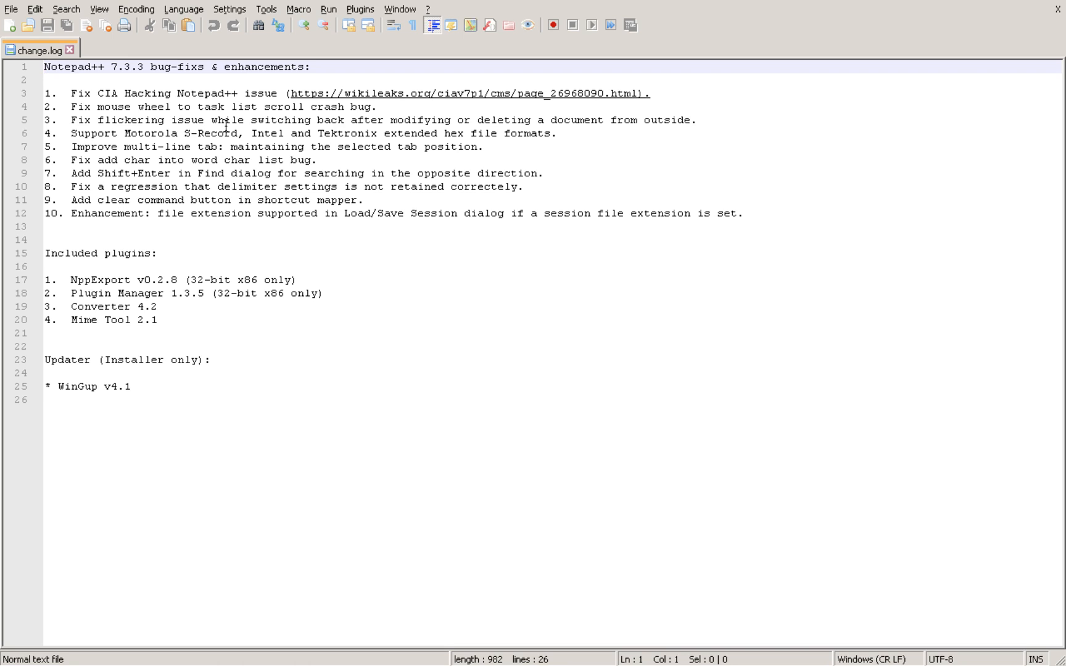
click(10, 9)
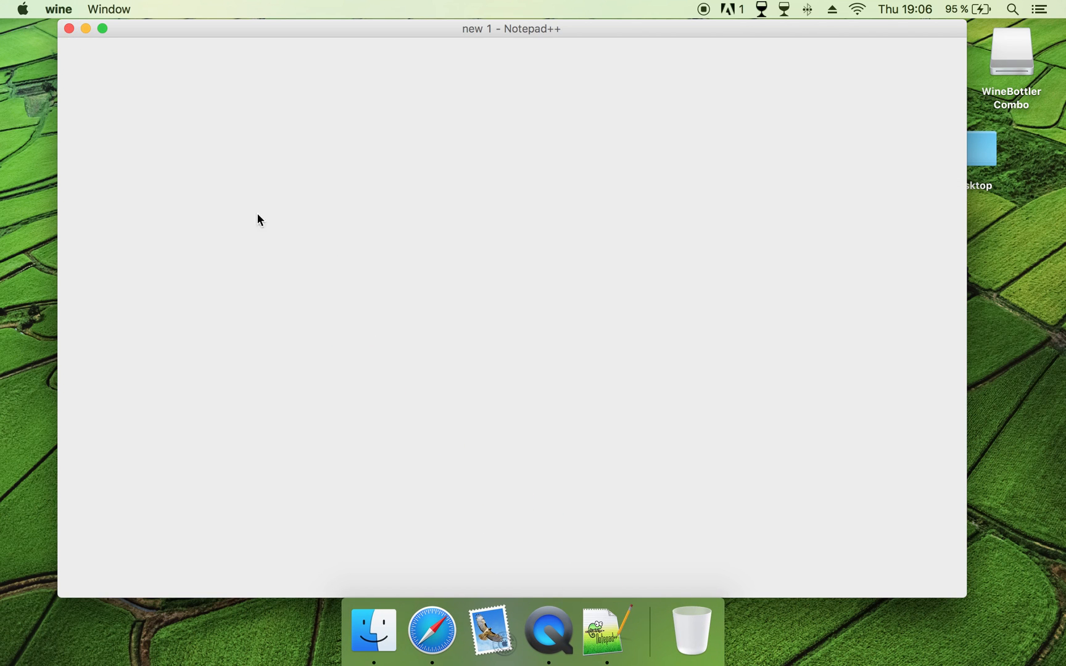
mouse_move(311, 58)
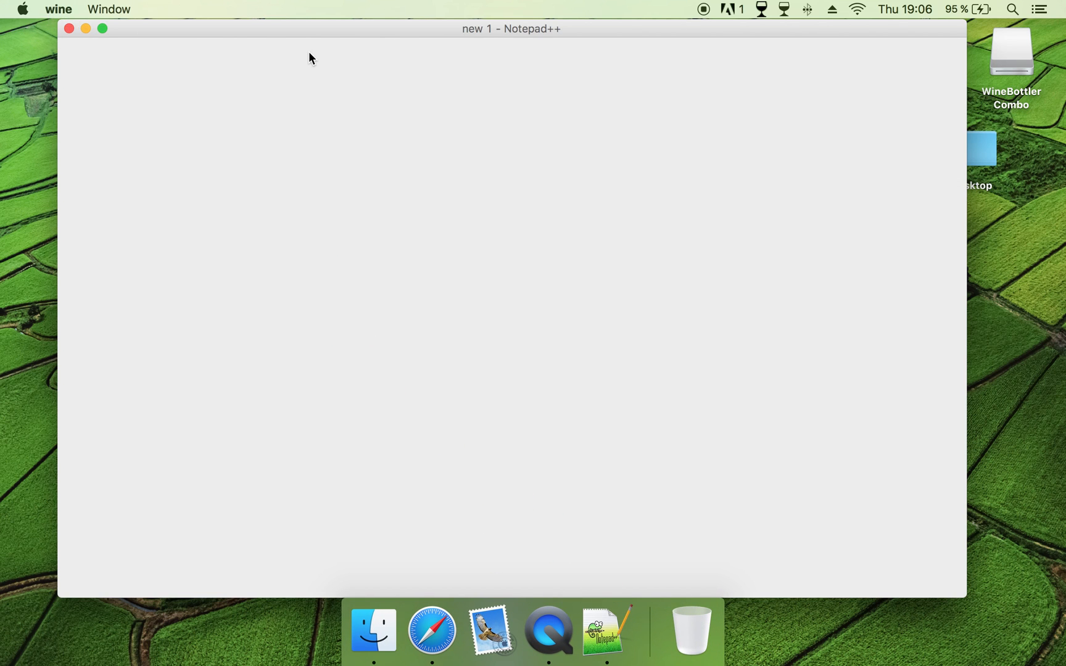
mouse_move(809, 172)
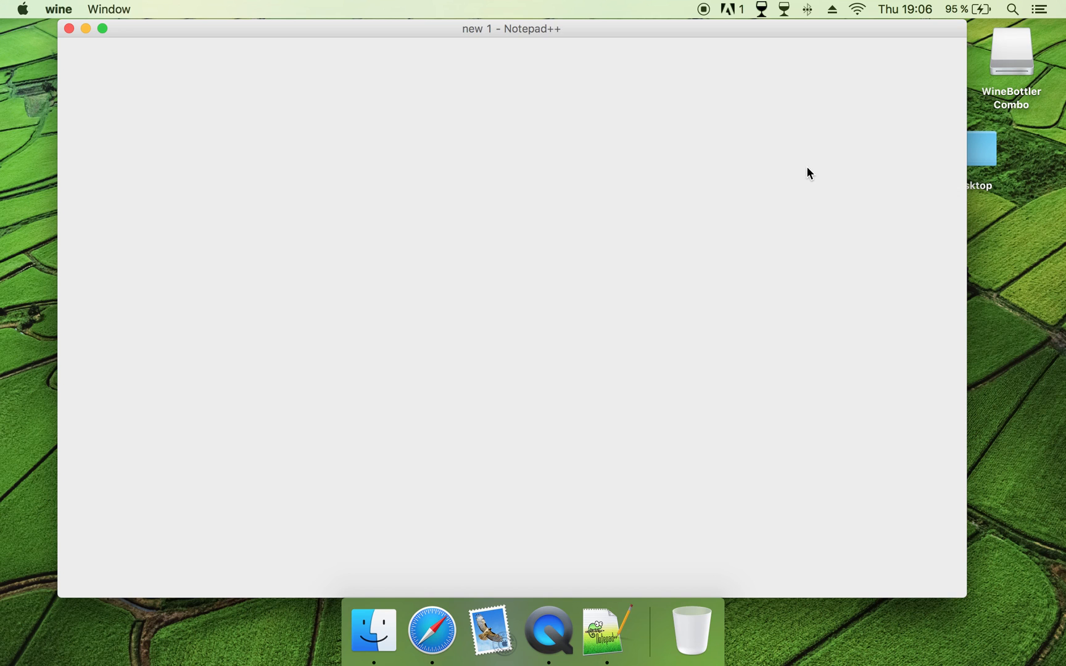
mouse_move(550, 370)
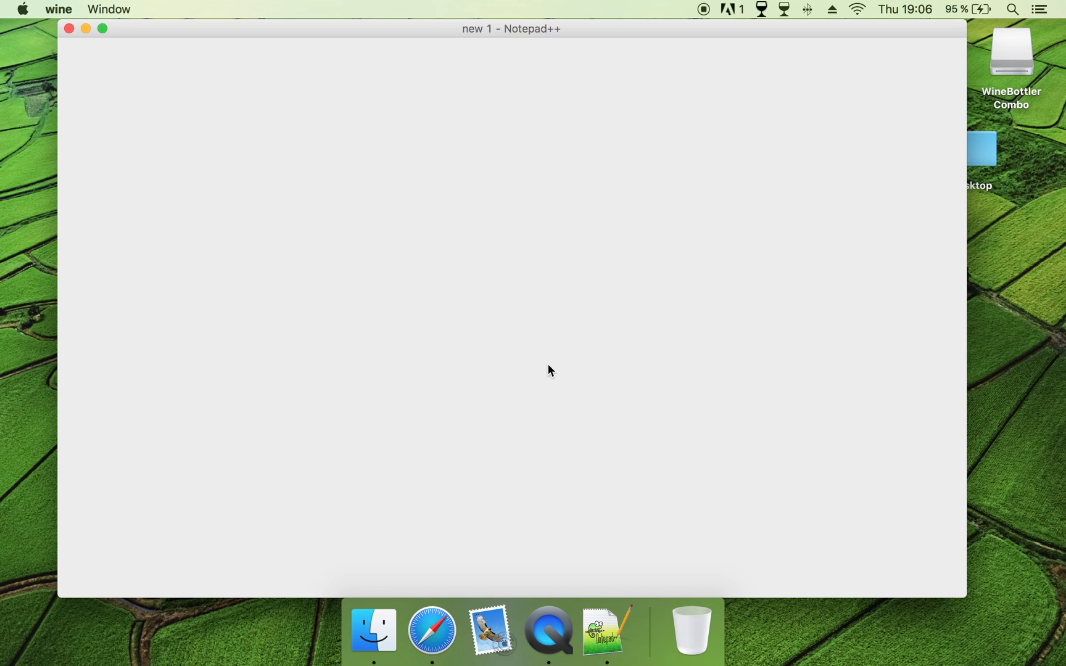
right_click(605, 629)
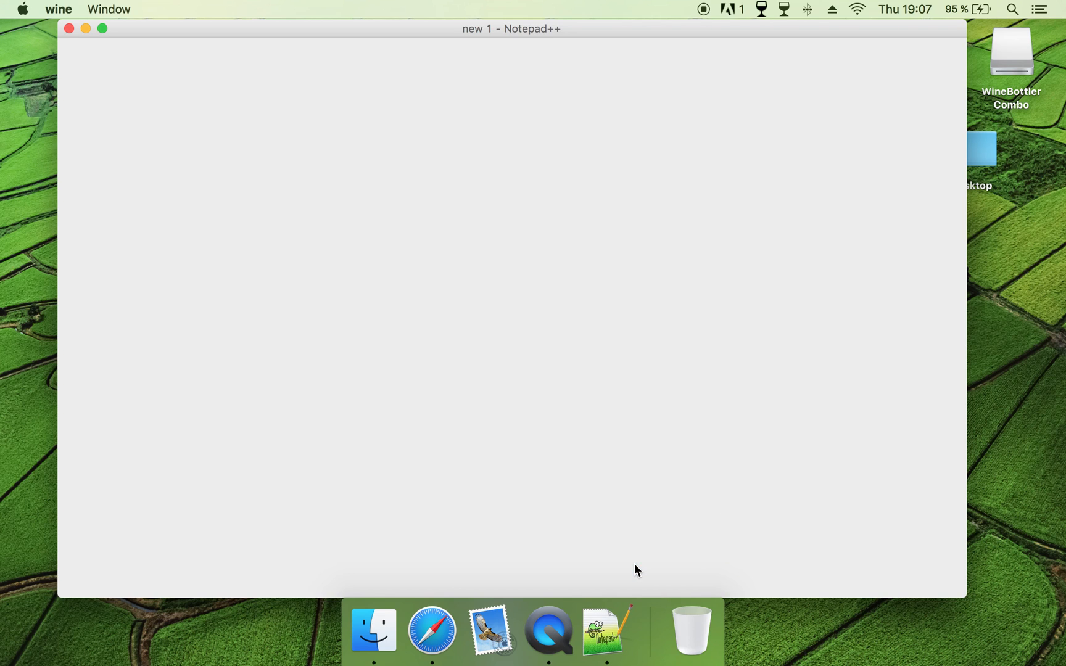
text(winebottler)
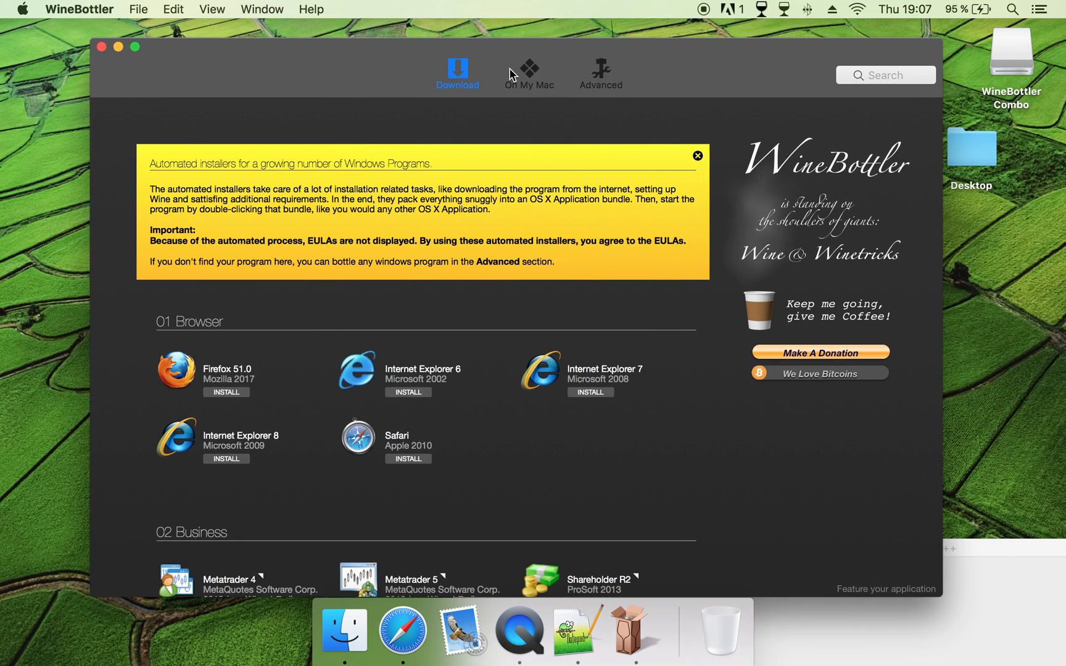
Switch WineBottler to the On My Mac overview of installed programs and Wine prefixes
click(528, 73)
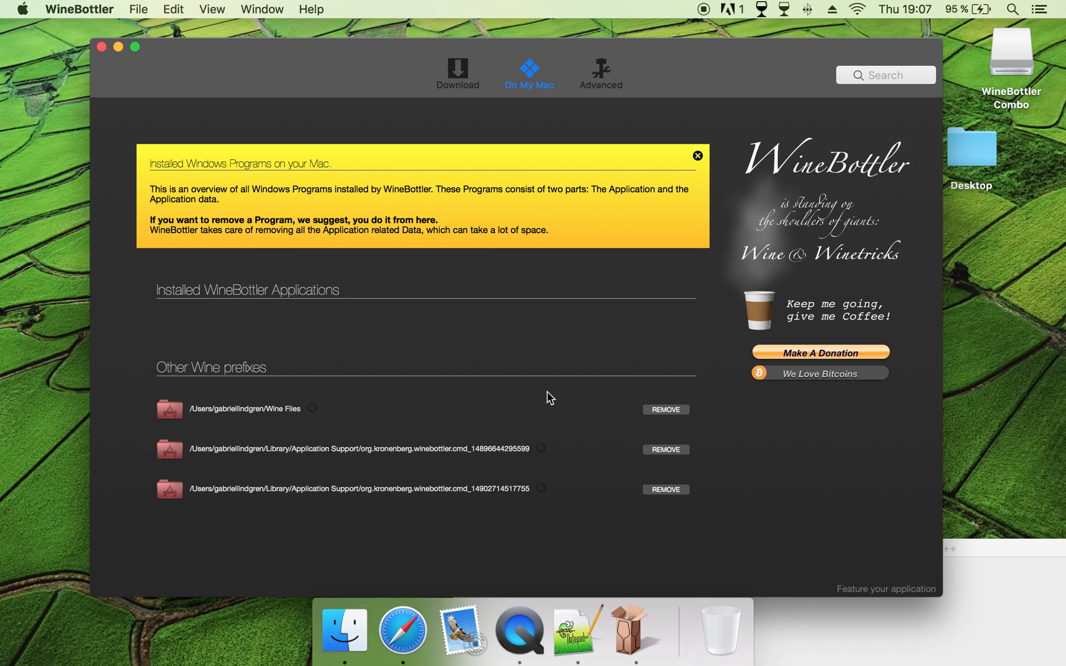
mouse_move(271, 419)
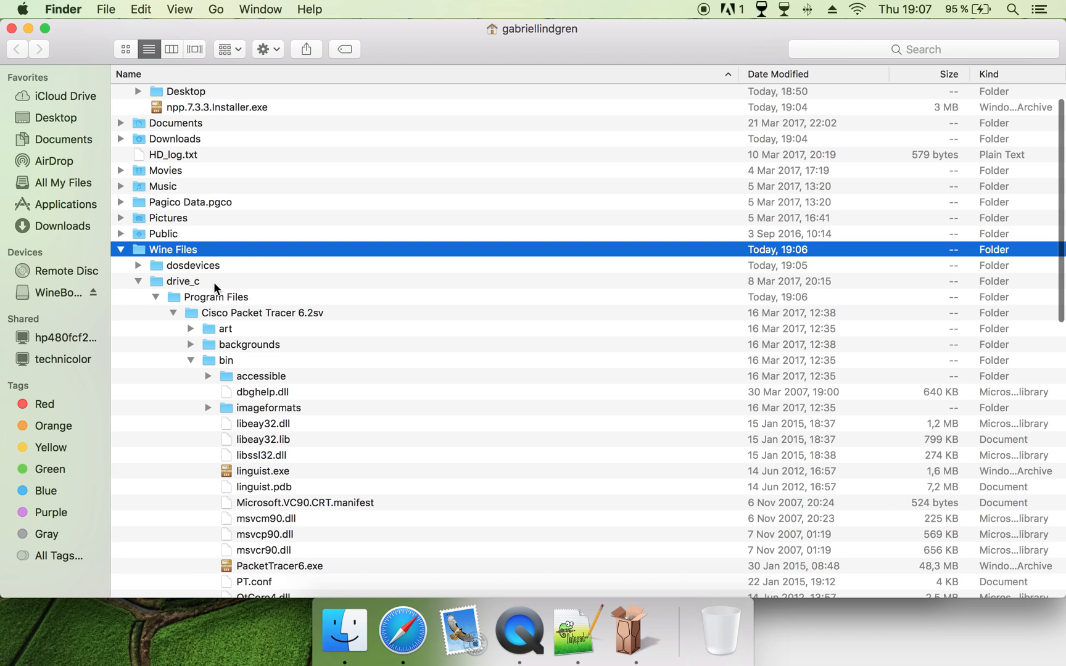
Expand the Notepad++ folder inside Wine Files' drive_c Program Files
scroll(down, 3)
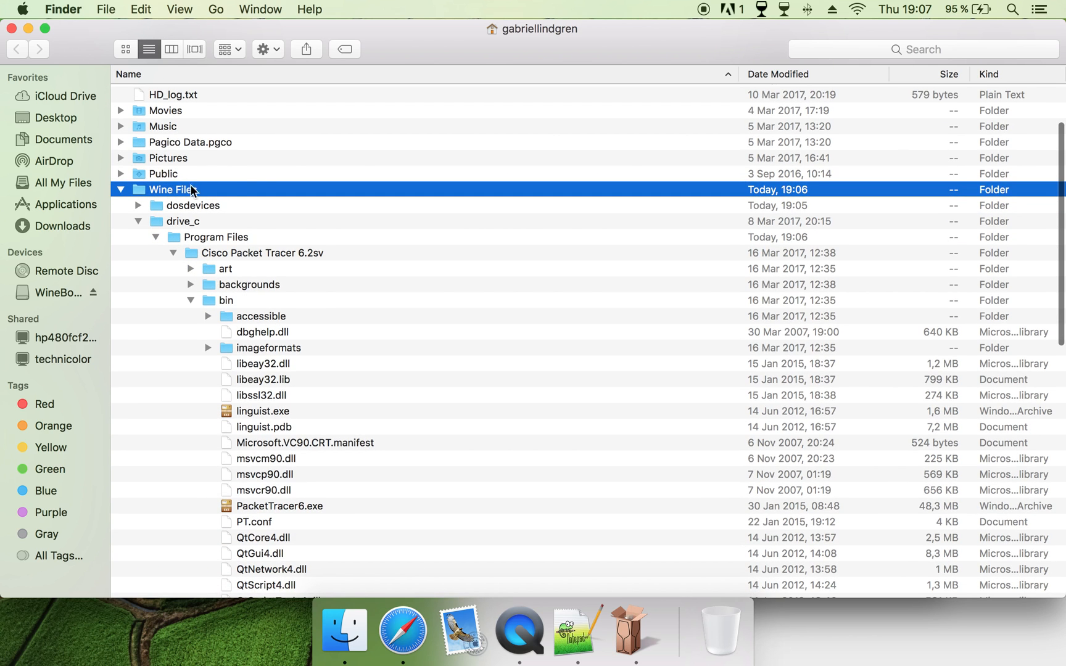
mouse_move(177, 228)
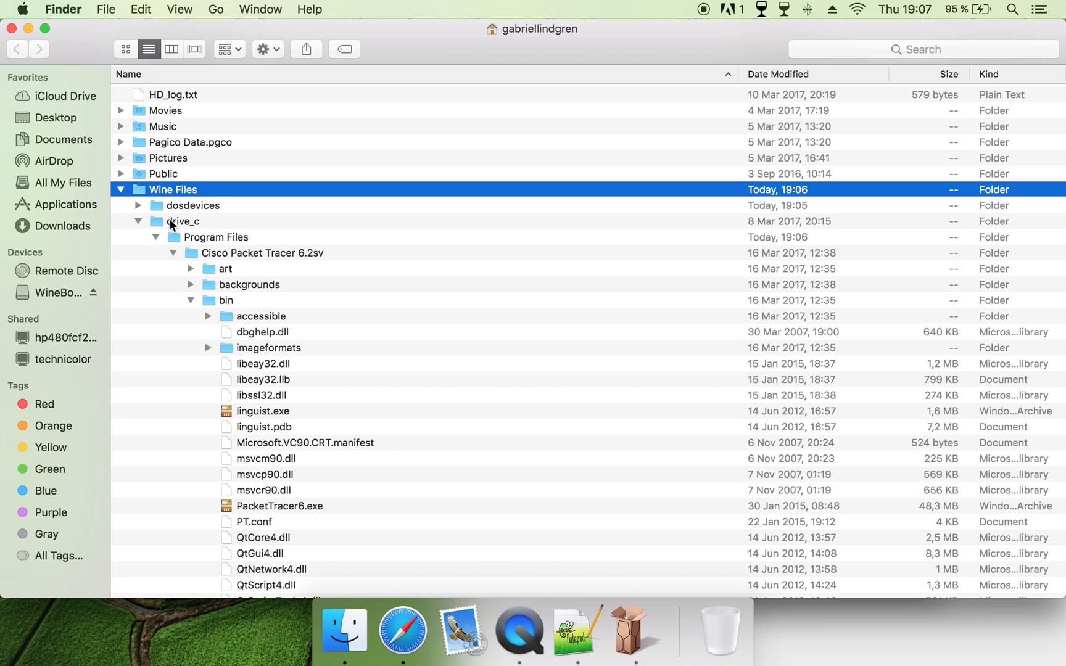
mouse_move(183, 236)
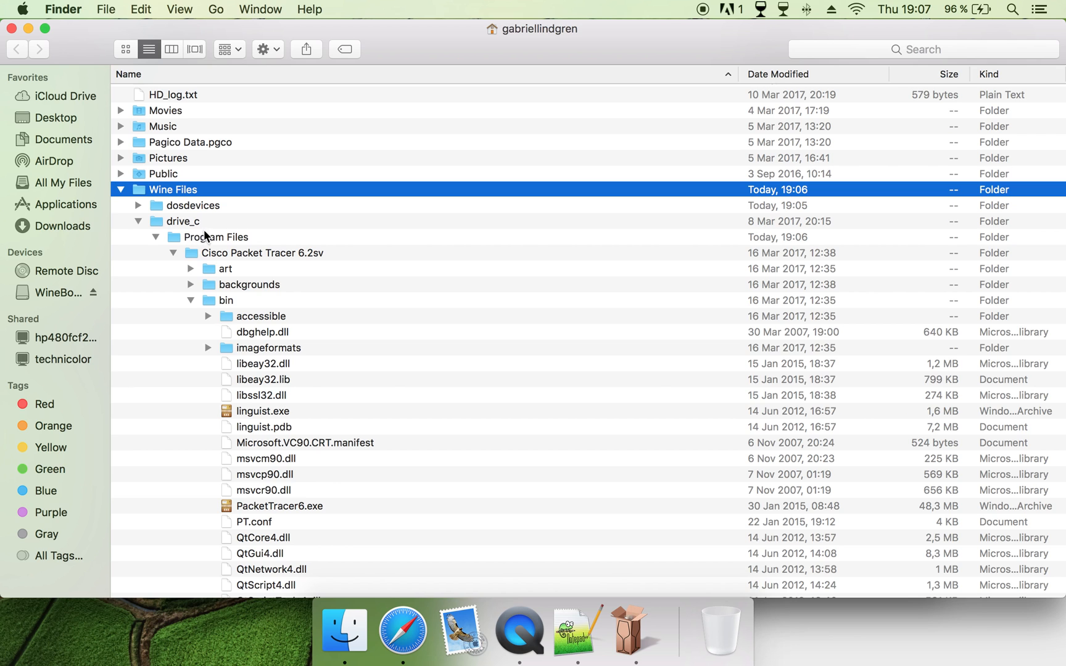
mouse_move(256, 303)
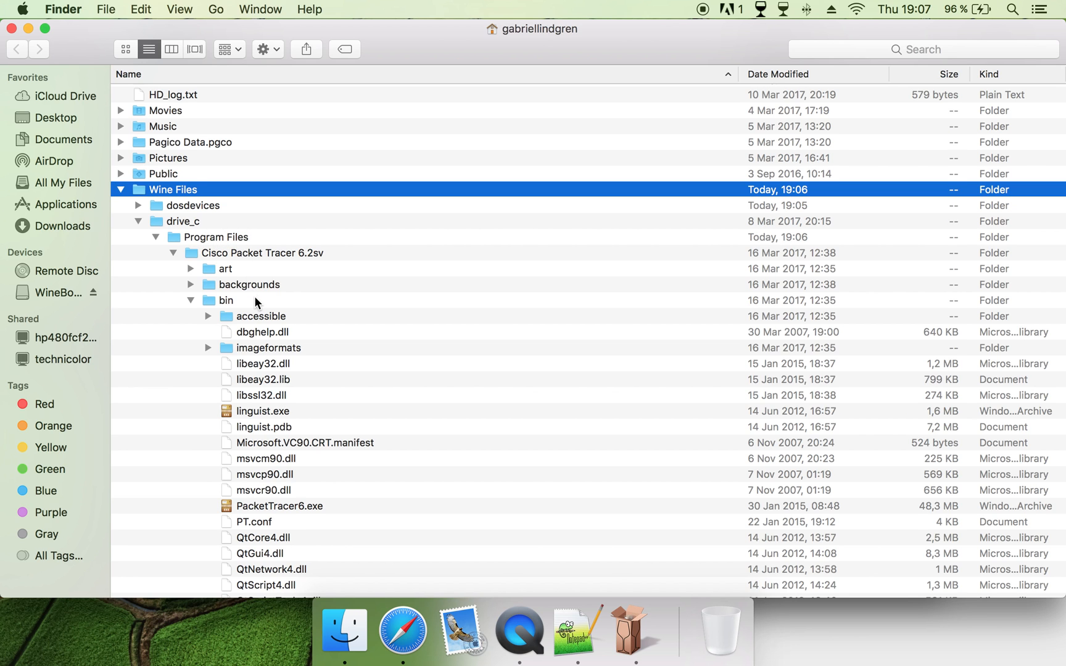
scroll(down, 3)
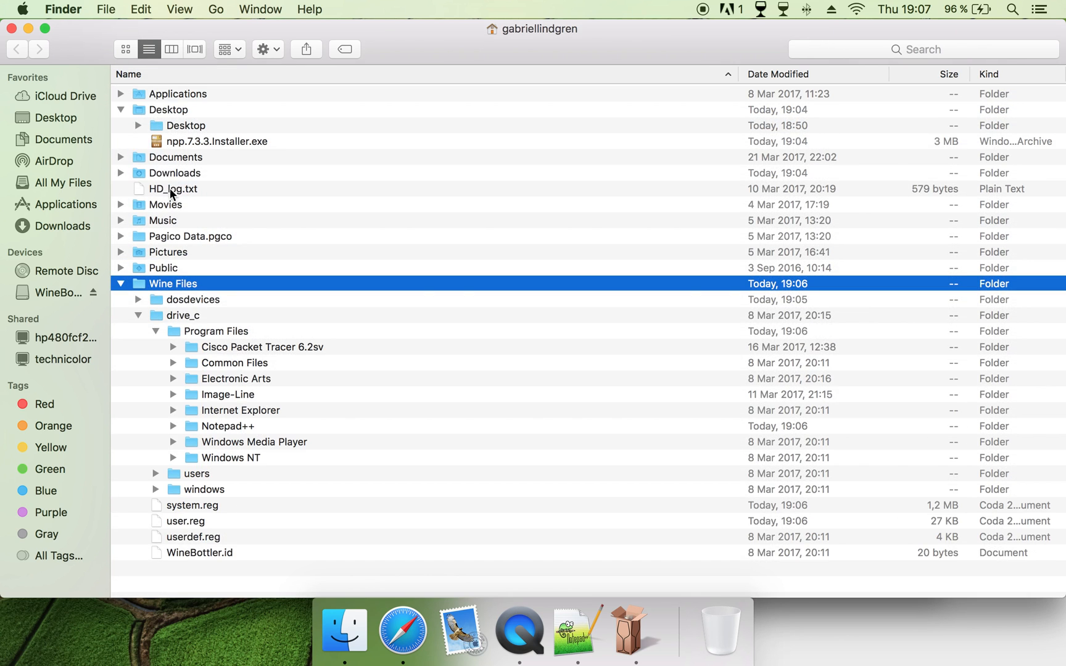
mouse_move(174, 430)
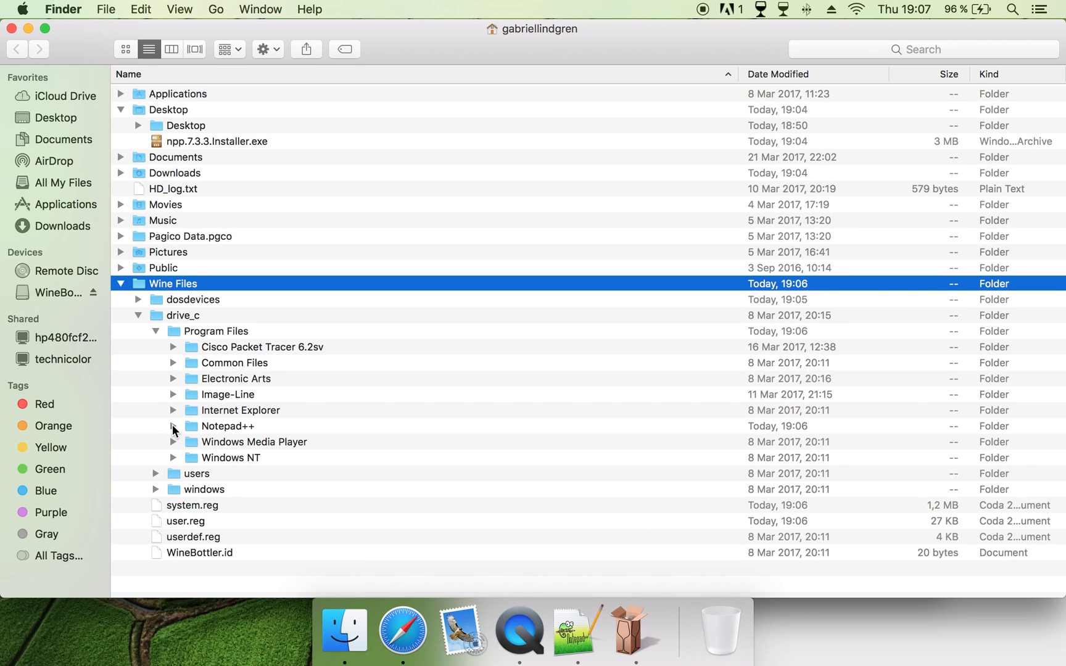
click(174, 426)
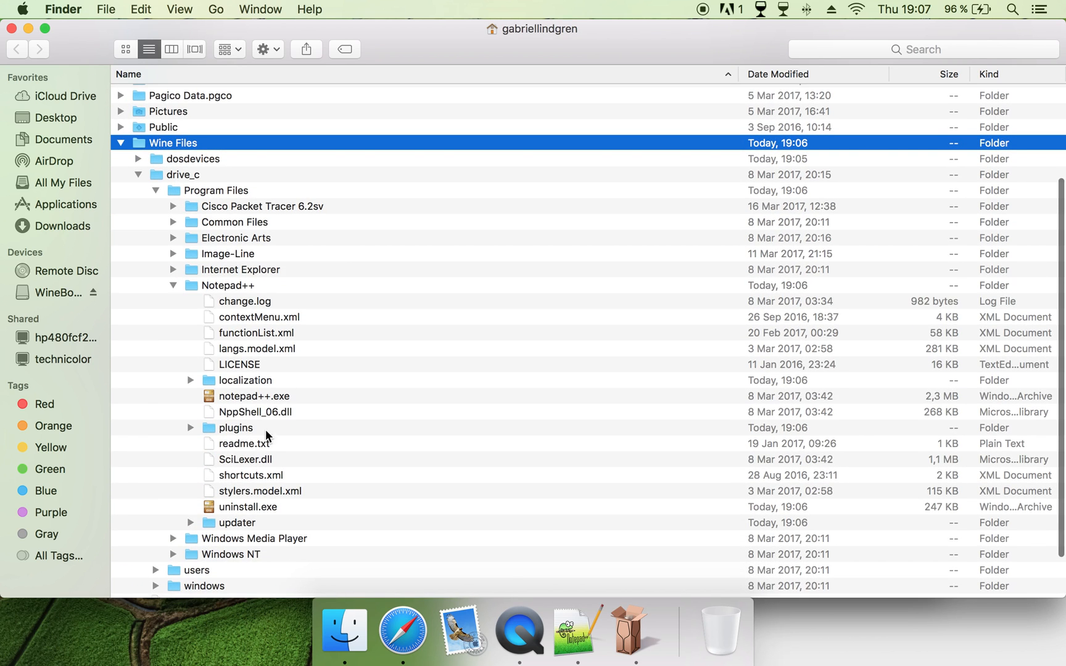
Run notepad++.exe with Wine 1.6.1 directly in the Wine Files prefix, opening a blank 'new 1' window
click(254, 396)
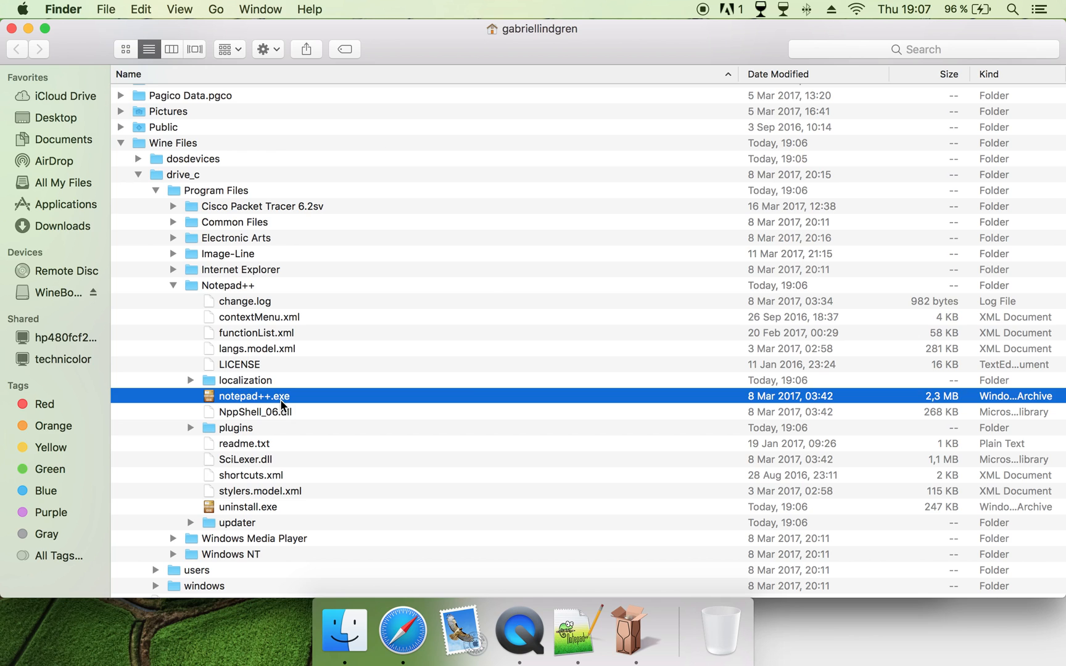
right_click(254, 396)
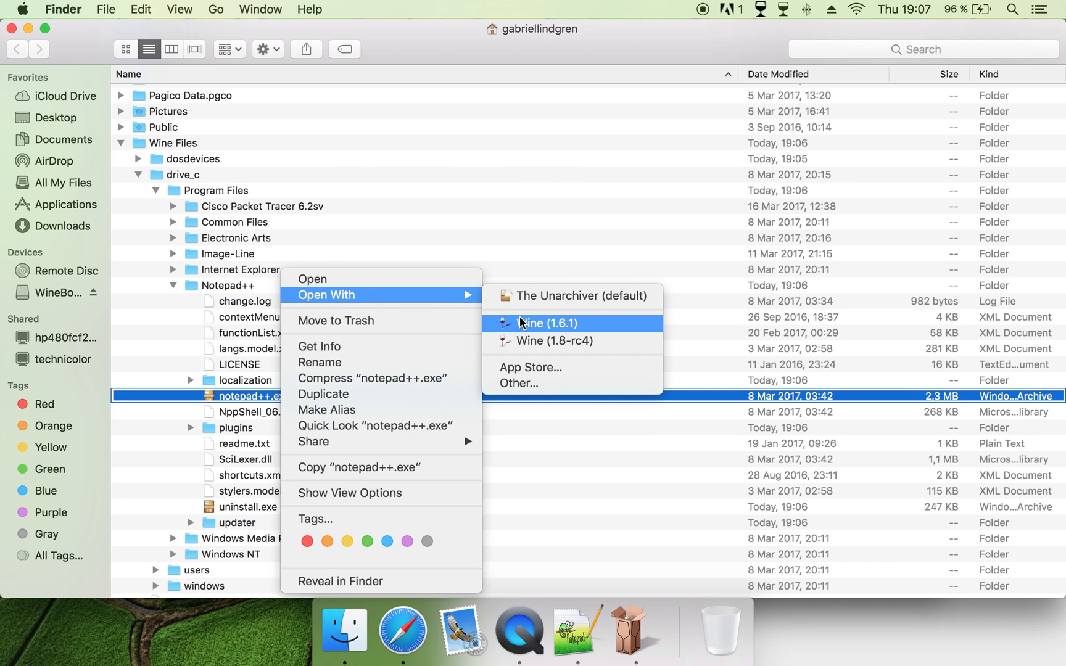
mouse_move(512, 327)
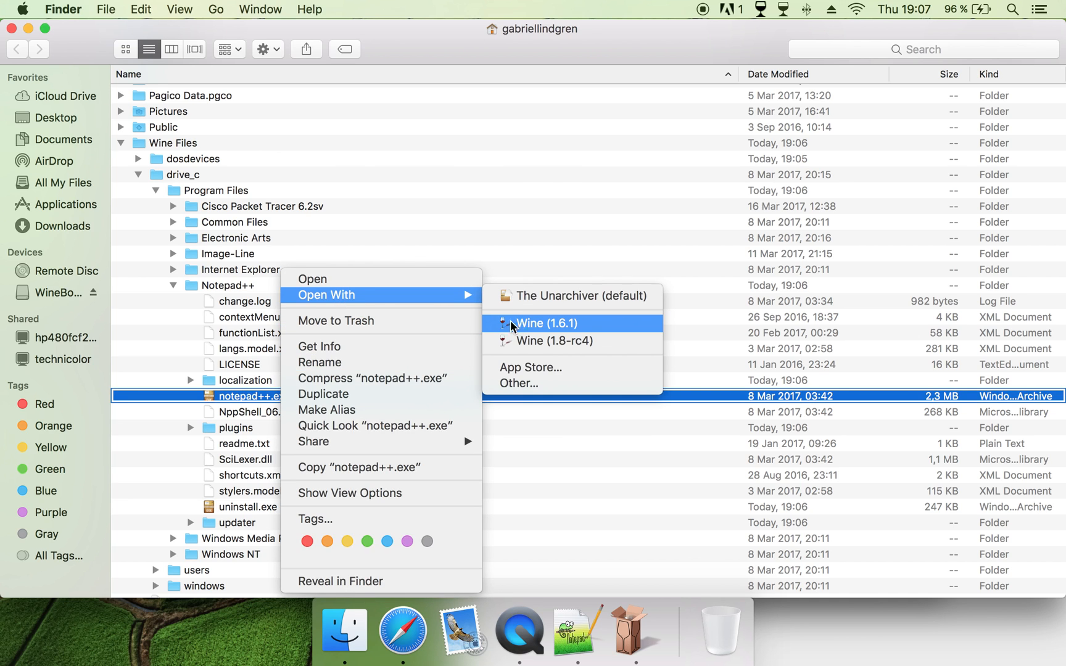
click(544, 324)
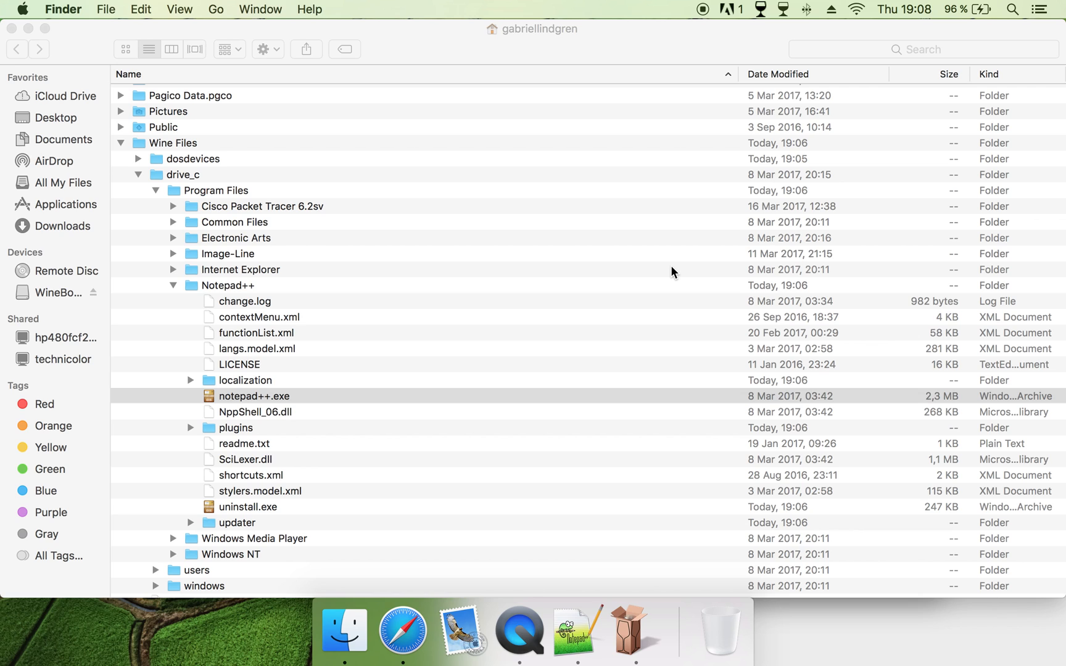
double_click(253, 396)
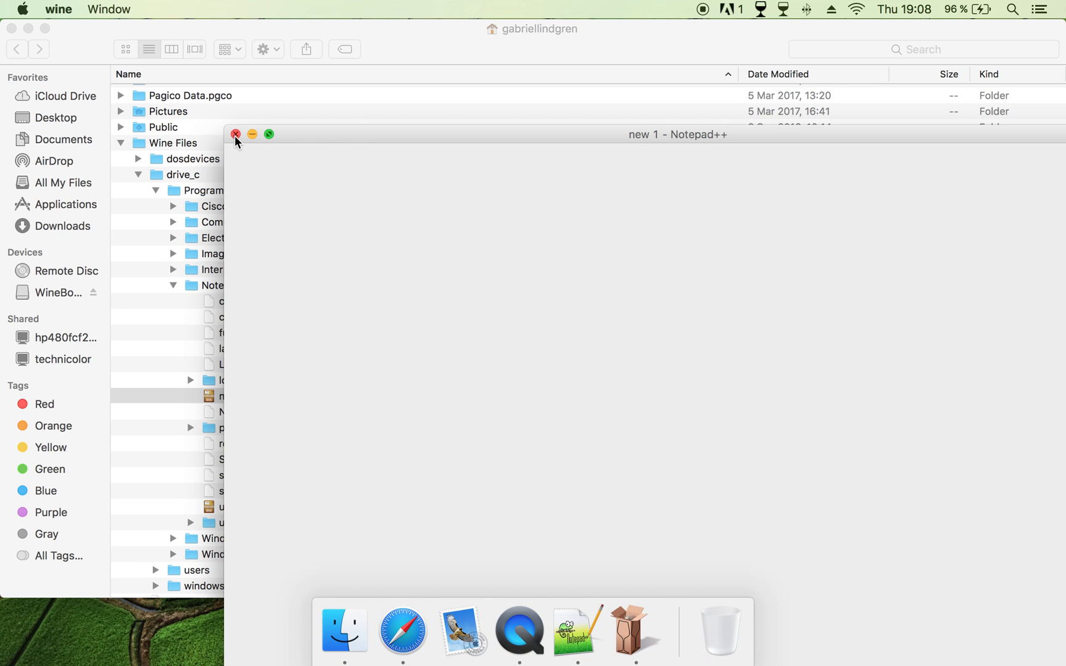
mouse_move(563, 571)
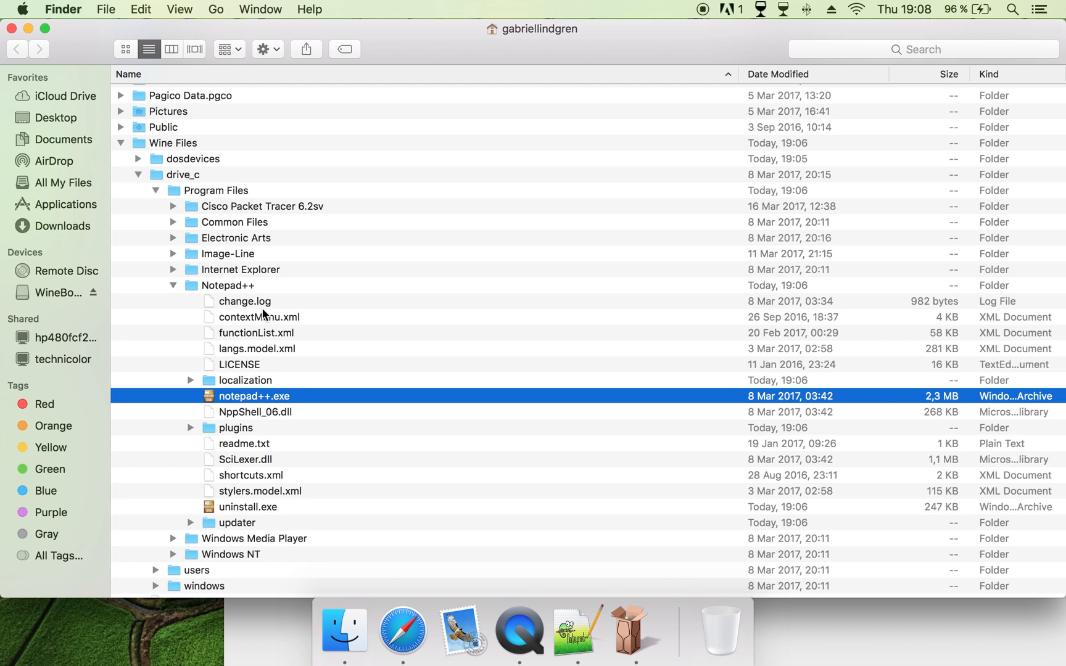
Expand Cisco Packet Tracer 6.2sv's bin folder and run PacketTracer6.exe with Wine 1.6.1
click(174, 206)
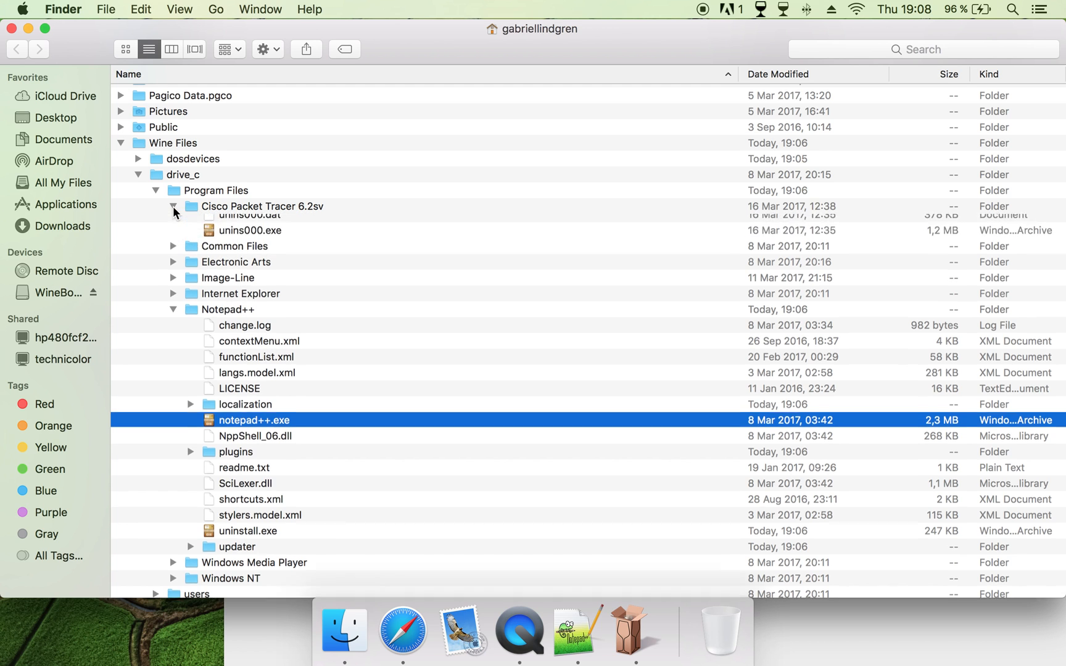
click(174, 206)
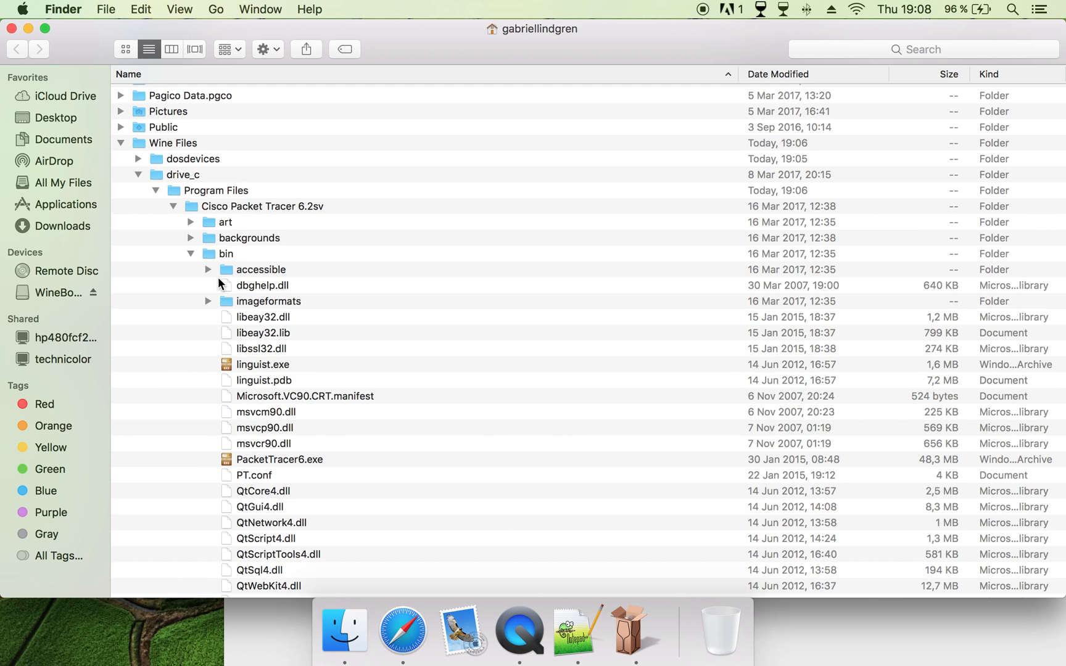
scroll(down, 3)
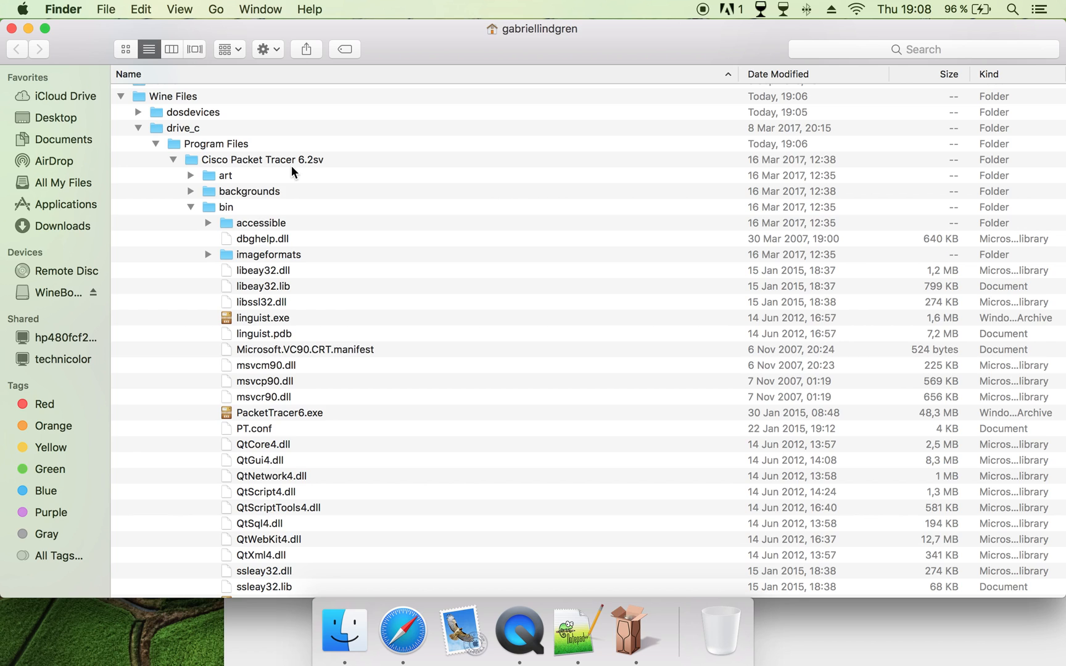
mouse_move(270, 412)
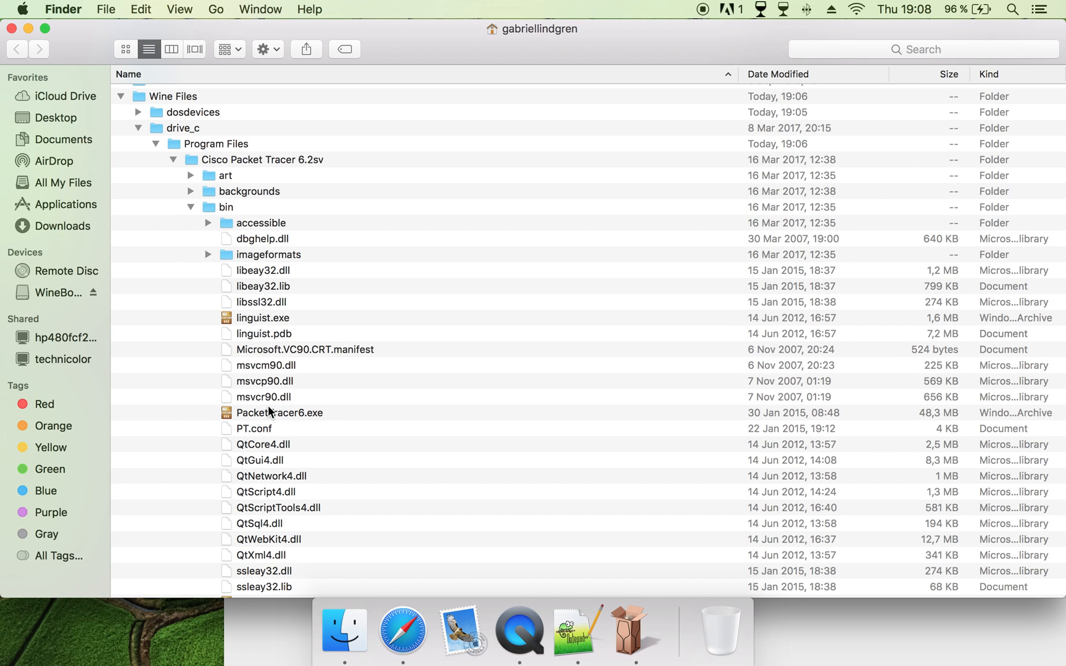
right_click(279, 412)
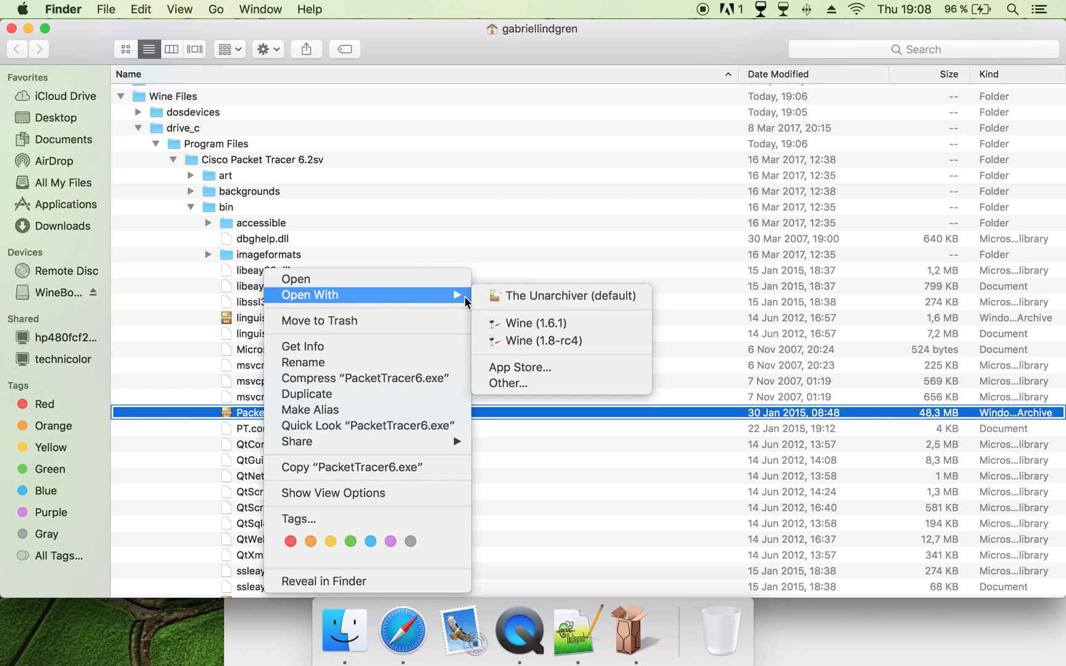
click(534, 322)
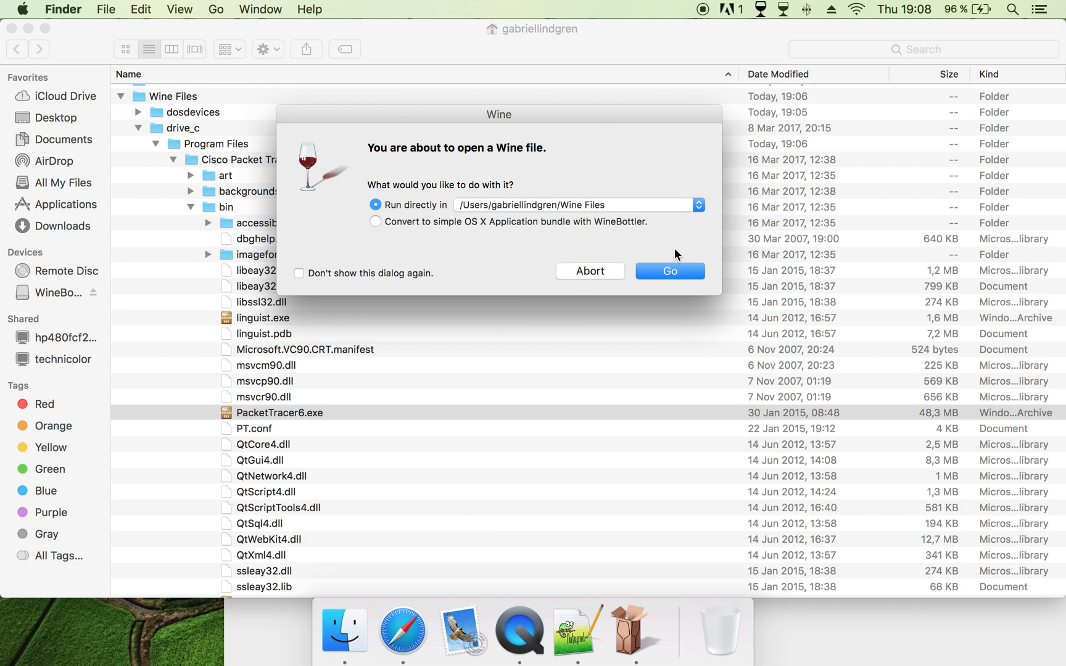
Run Packet Tracer directly, allow wineserver incoming connections, then close its window
click(669, 270)
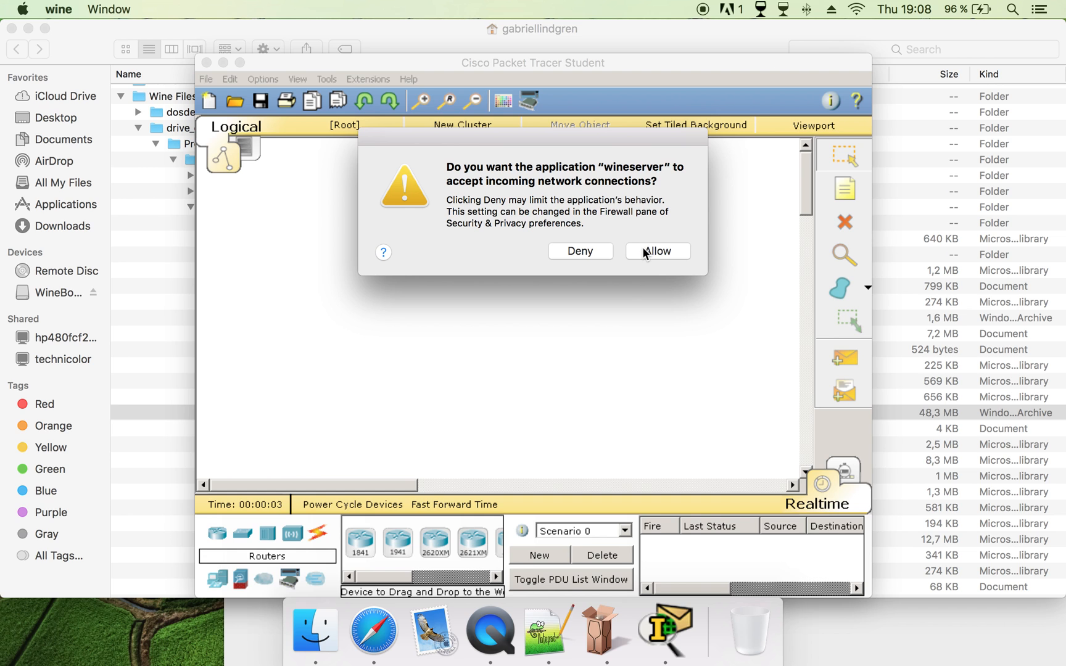
click(655, 251)
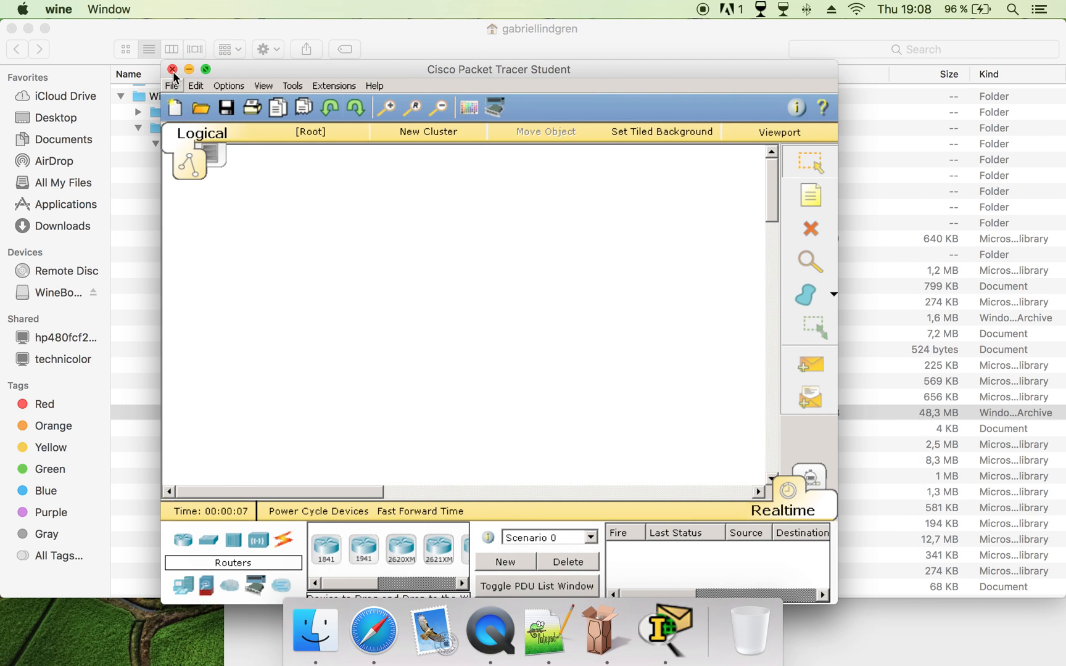
click(172, 69)
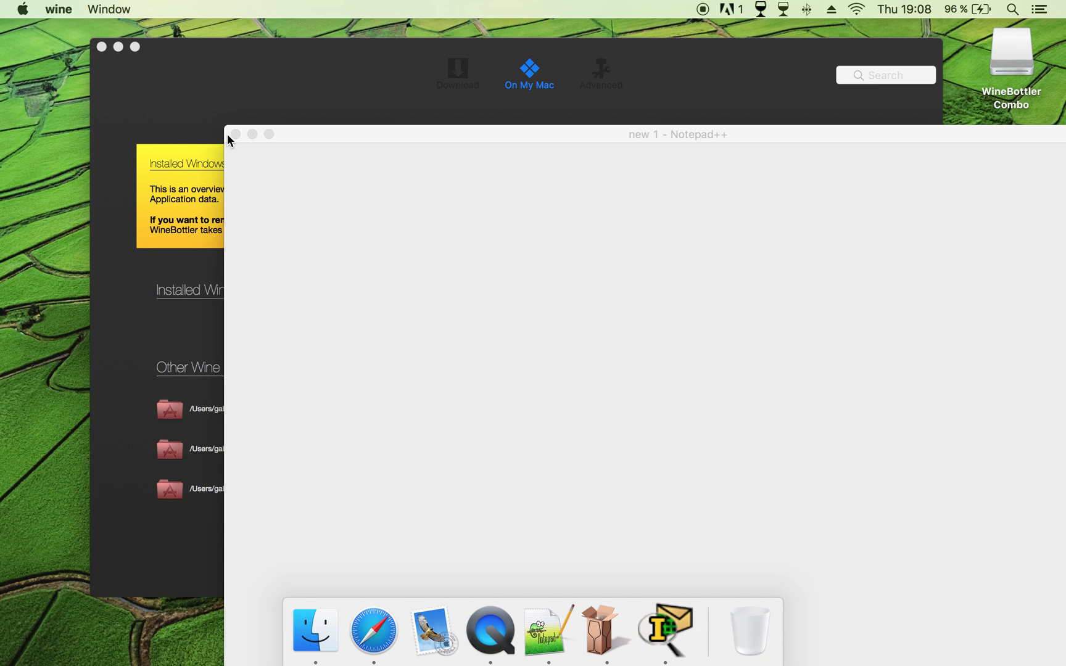
mouse_move(485, 594)
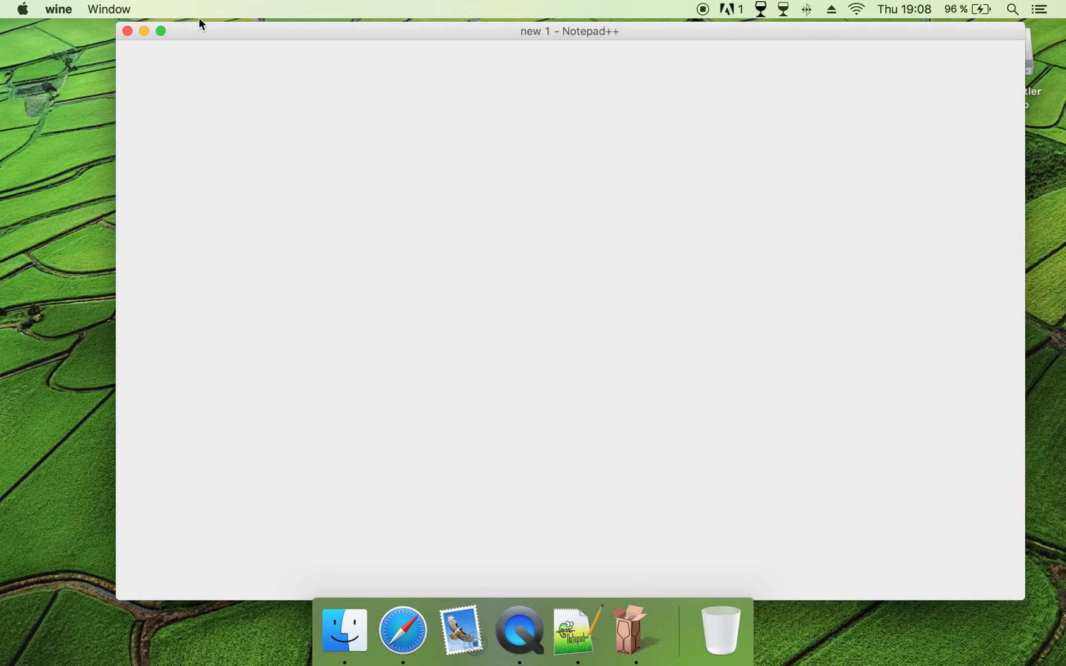
mouse_move(358, 473)
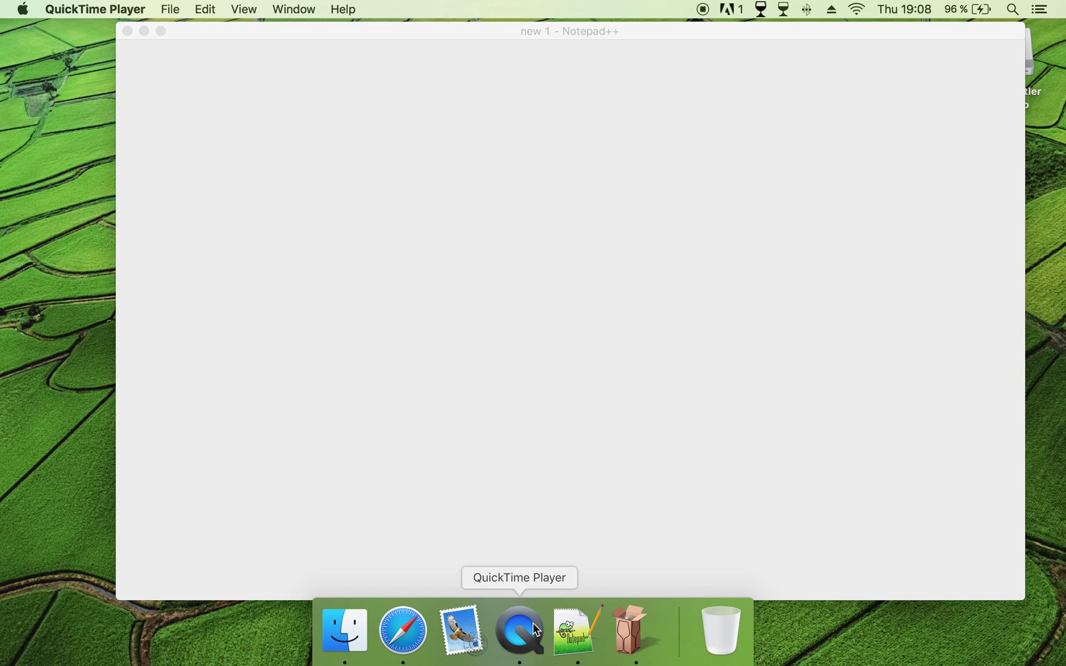
mouse_move(495, 169)
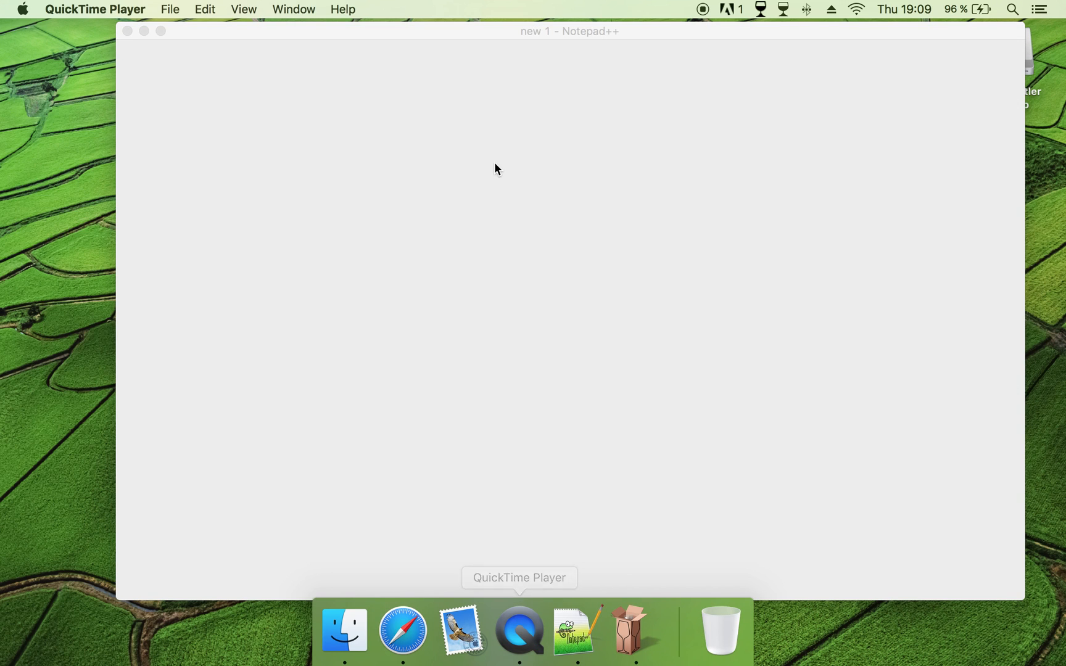